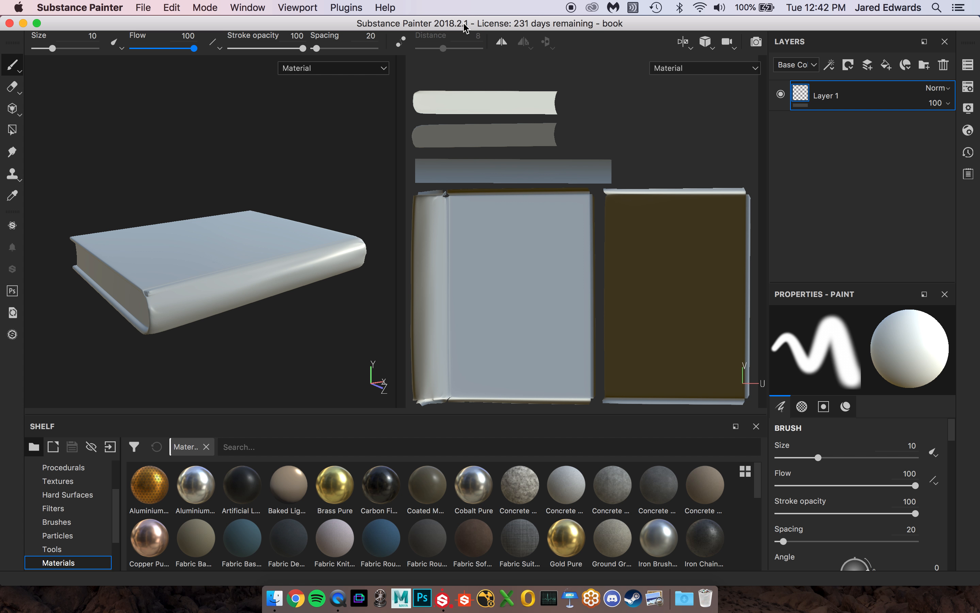
mouse_move(247, 196)
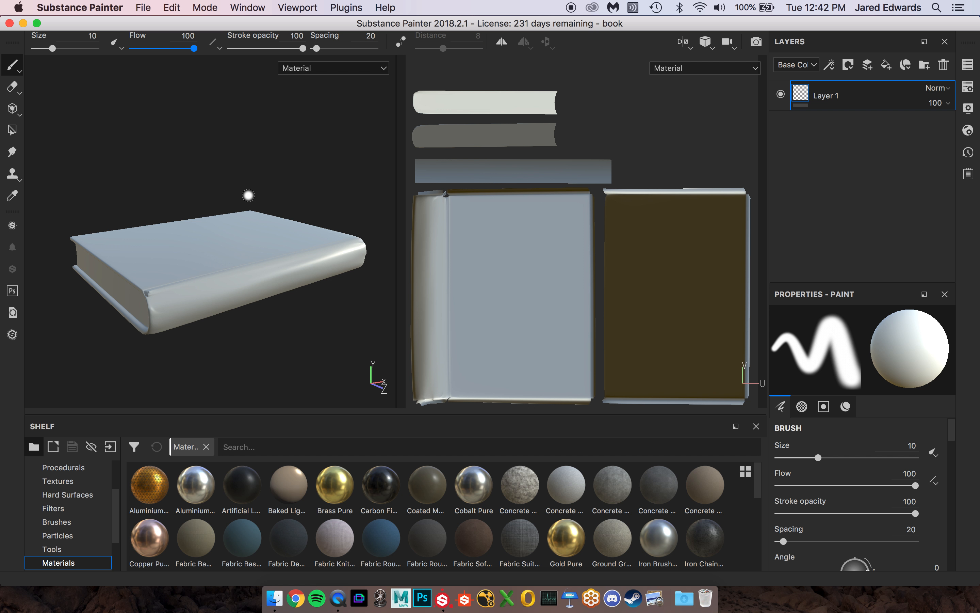
mouse_move(878, 144)
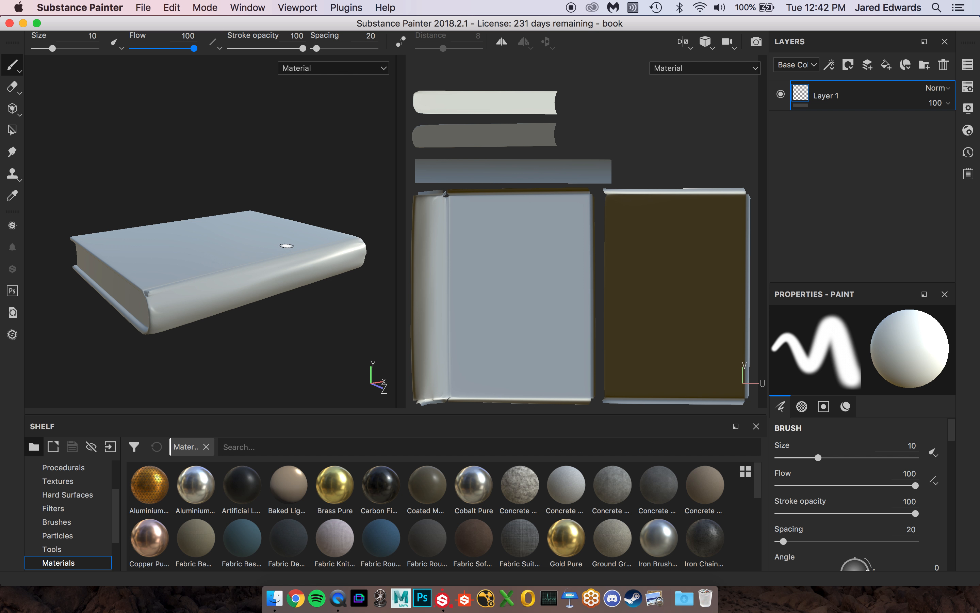
mouse_move(220, 151)
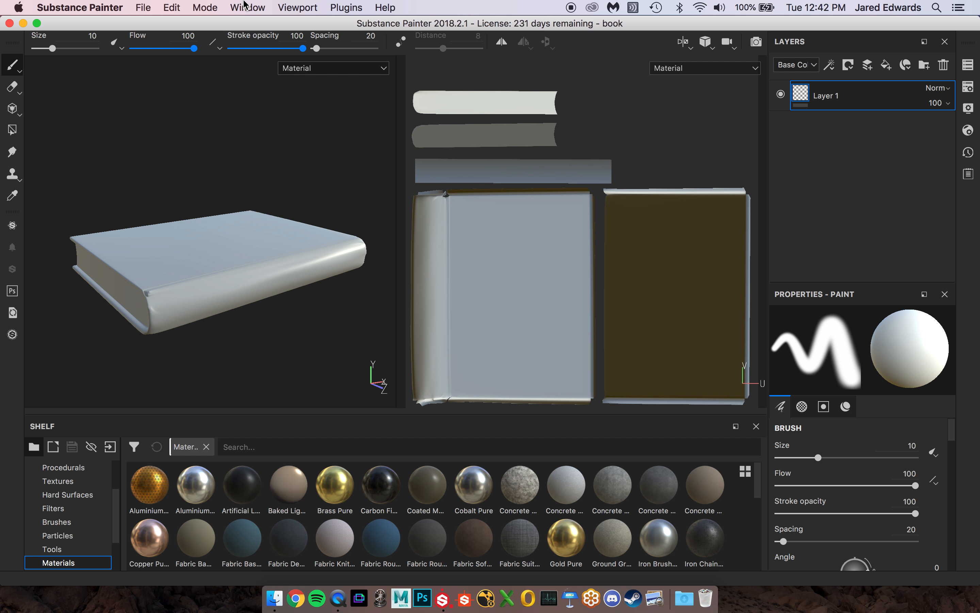
Step: Reset the UI from the Window menu so the neutralGray texture set list reappears
click(247, 8)
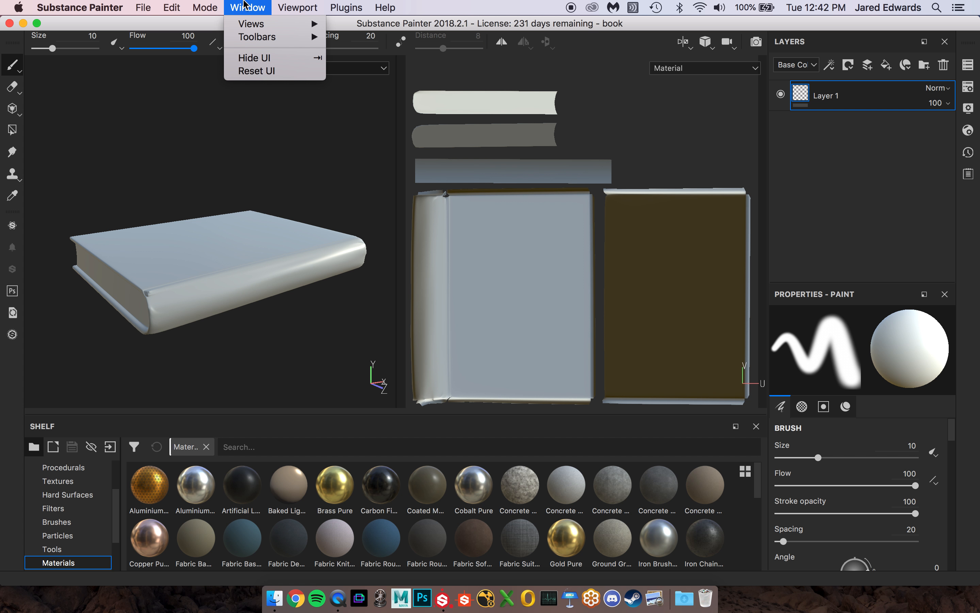
mouse_move(264, 71)
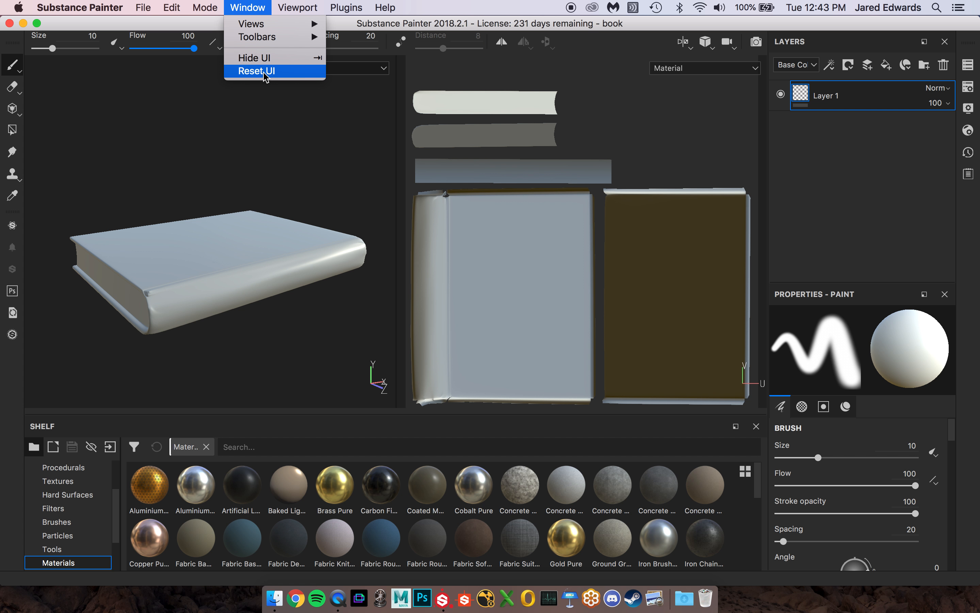
click(256, 70)
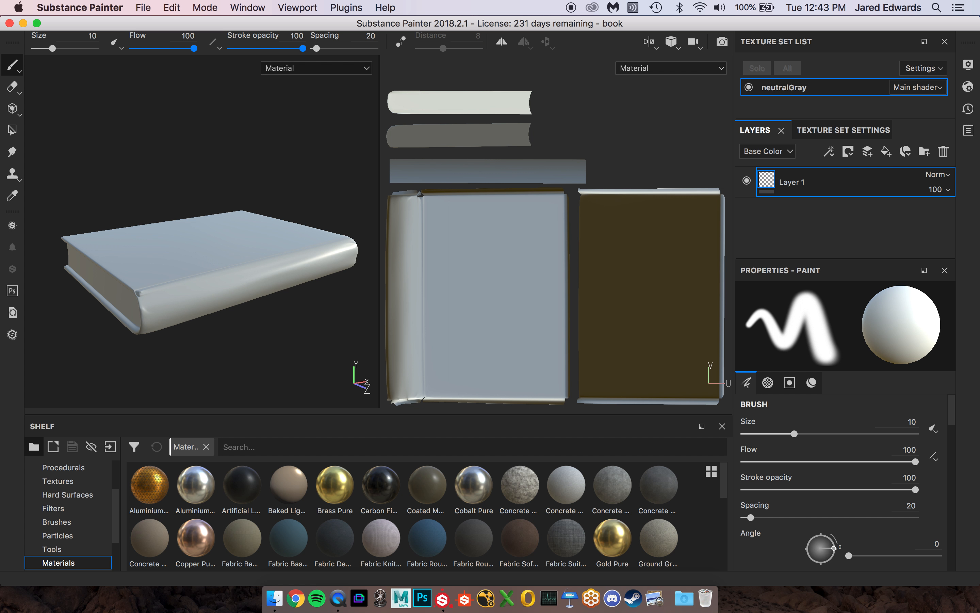
mouse_move(781, 256)
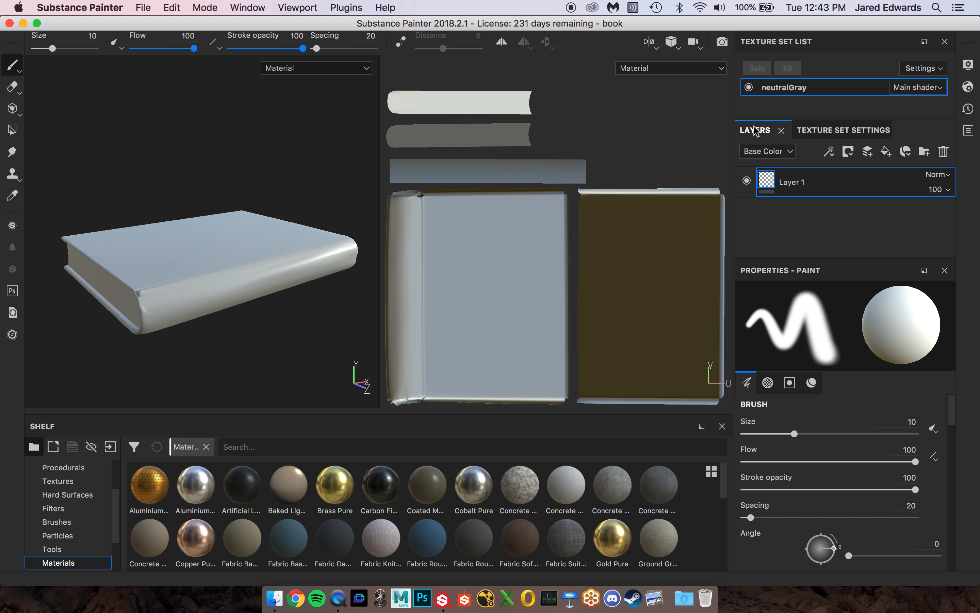
click(823, 129)
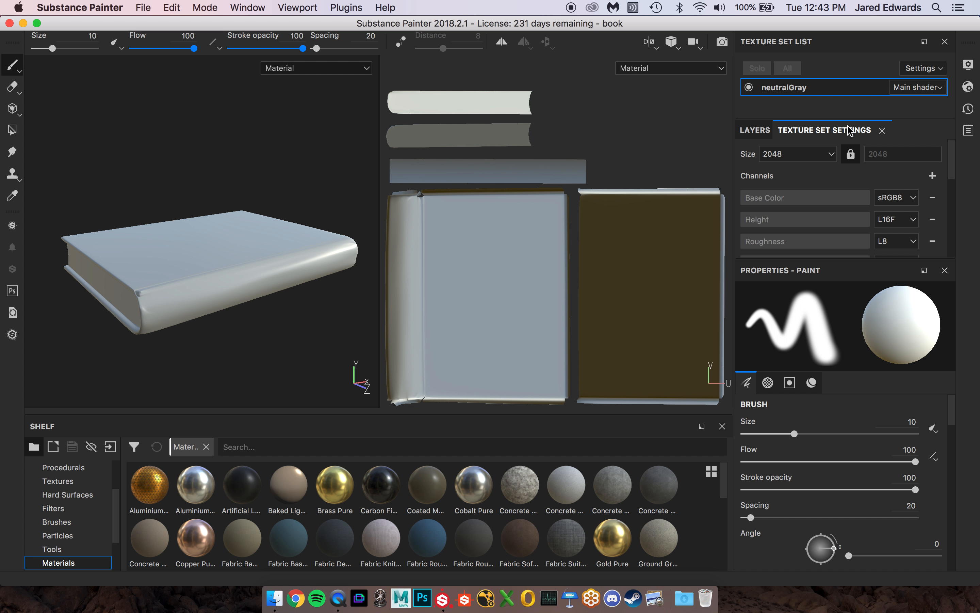
click(754, 130)
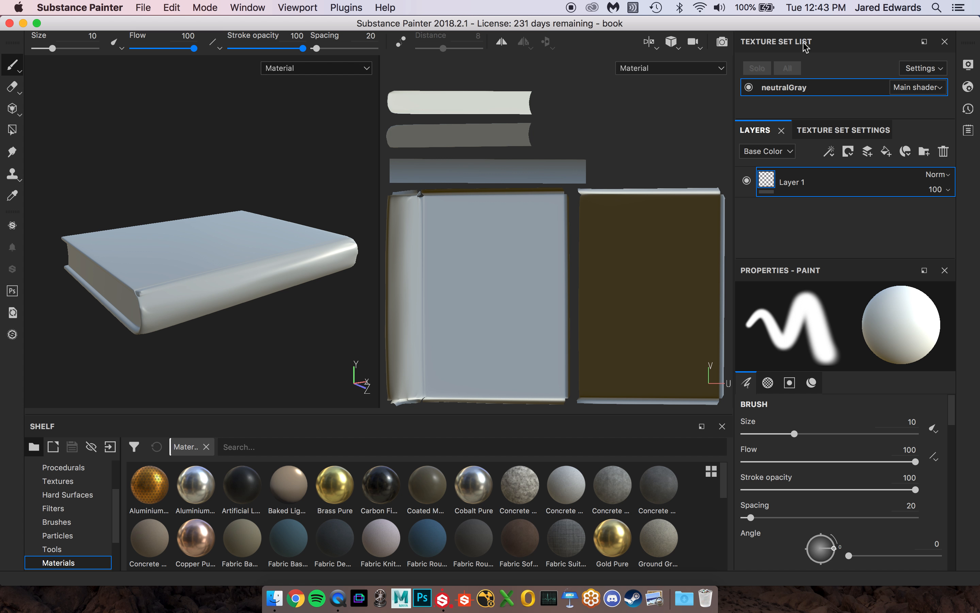
mouse_move(845, 86)
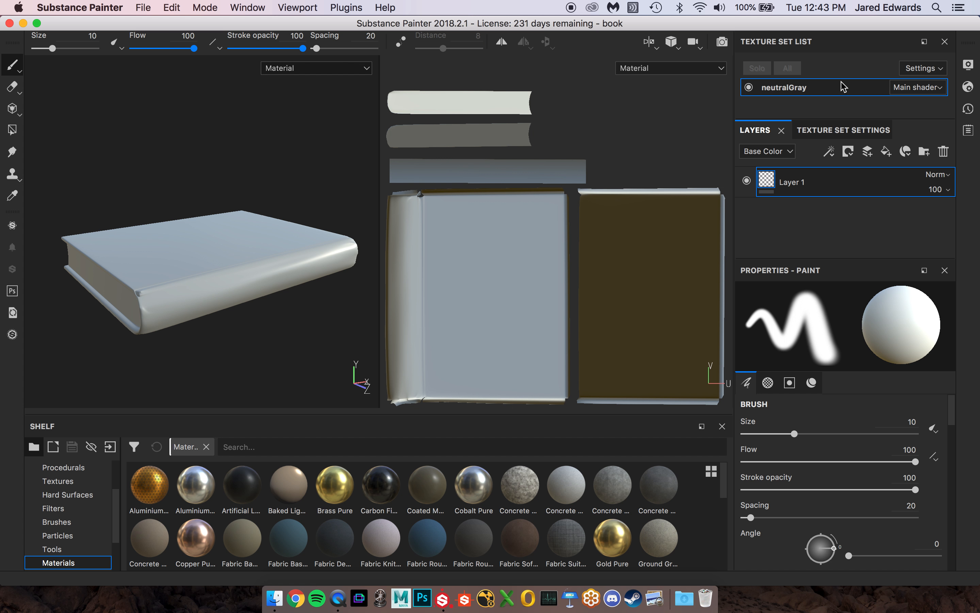
mouse_move(802, 209)
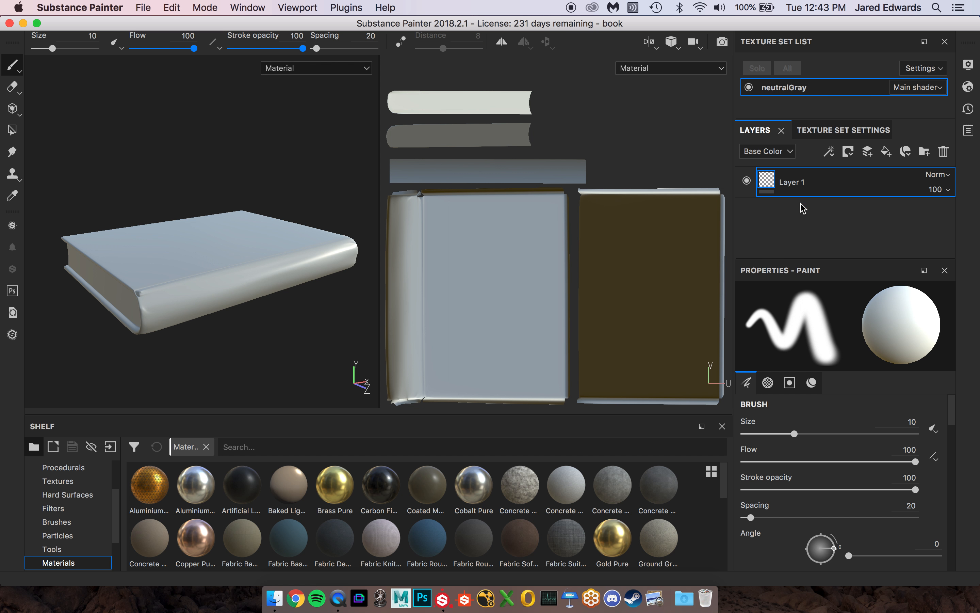
mouse_move(771, 225)
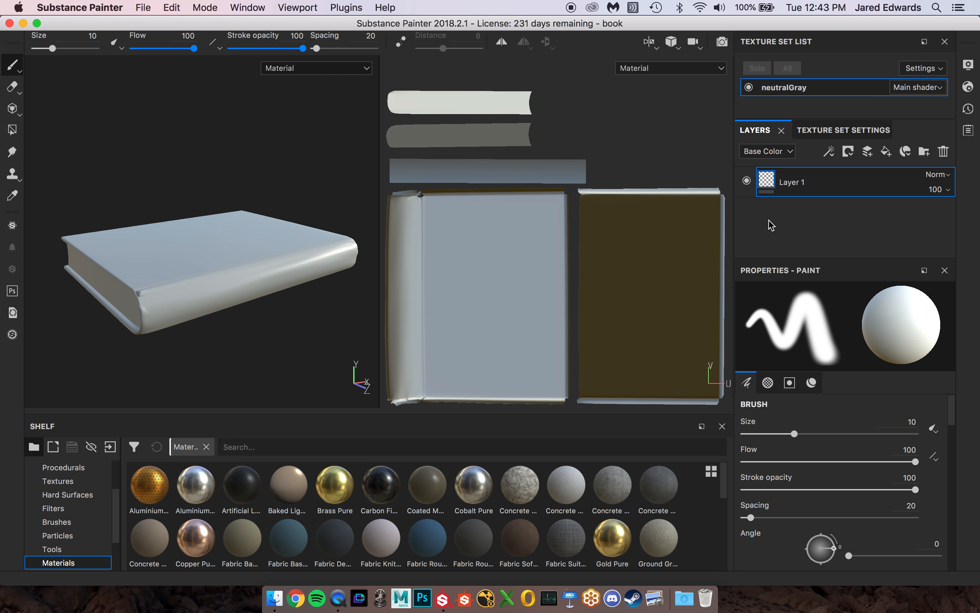
mouse_move(839, 104)
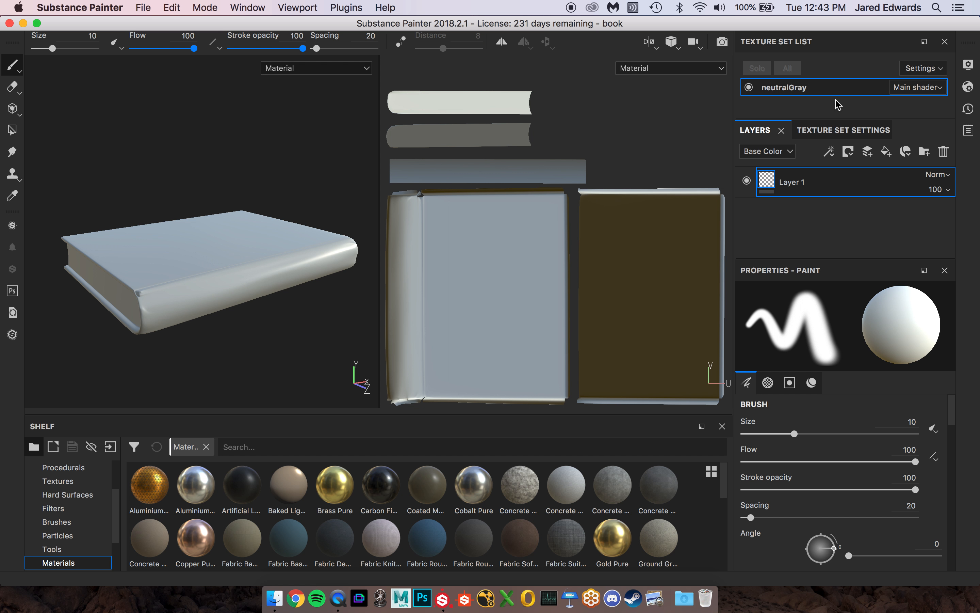
mouse_move(789, 39)
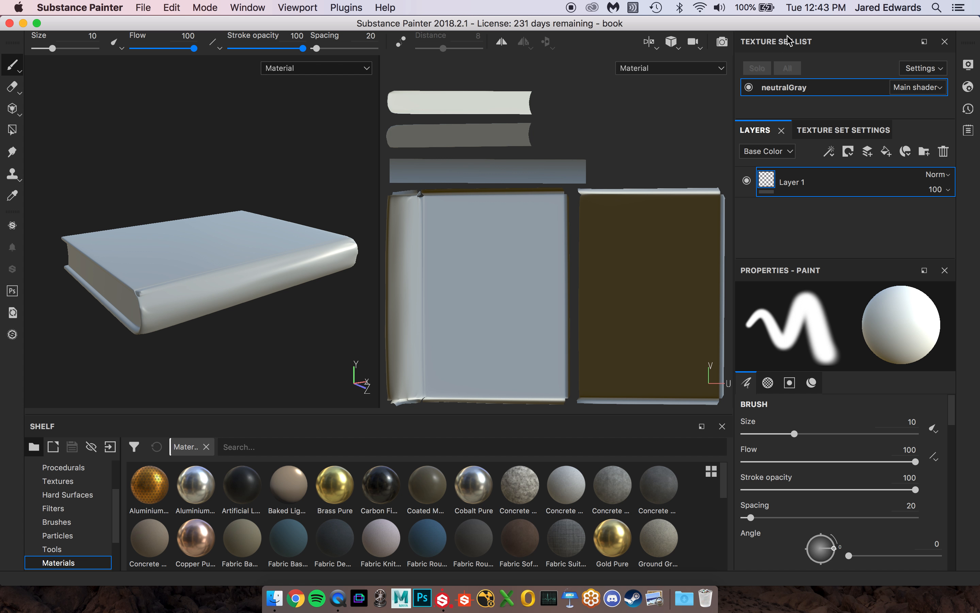
mouse_move(831, 47)
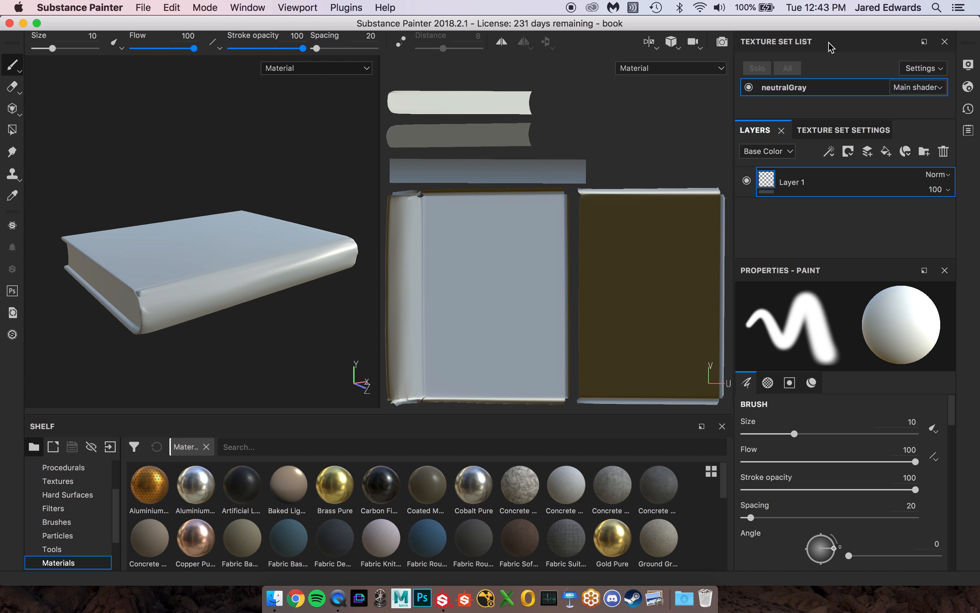
Step: Close the Texture Set List, show the Texture Set Settings tab, then close it too
click(945, 43)
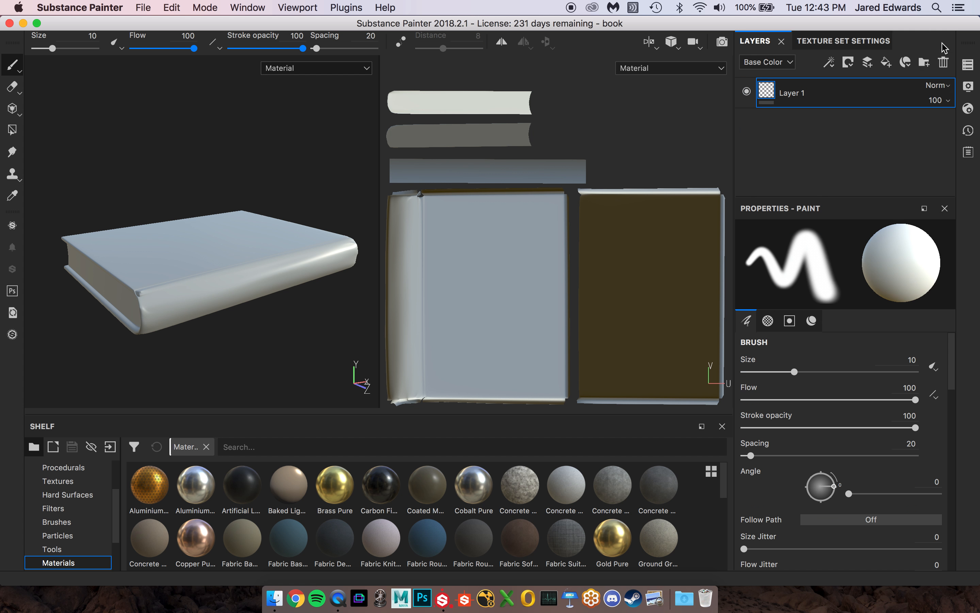
mouse_move(749, 96)
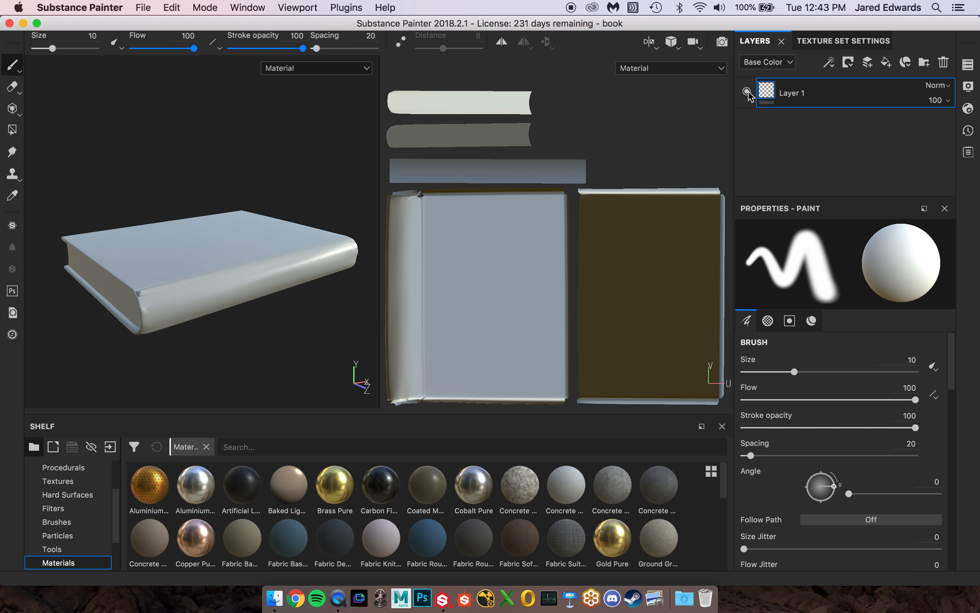
click(747, 92)
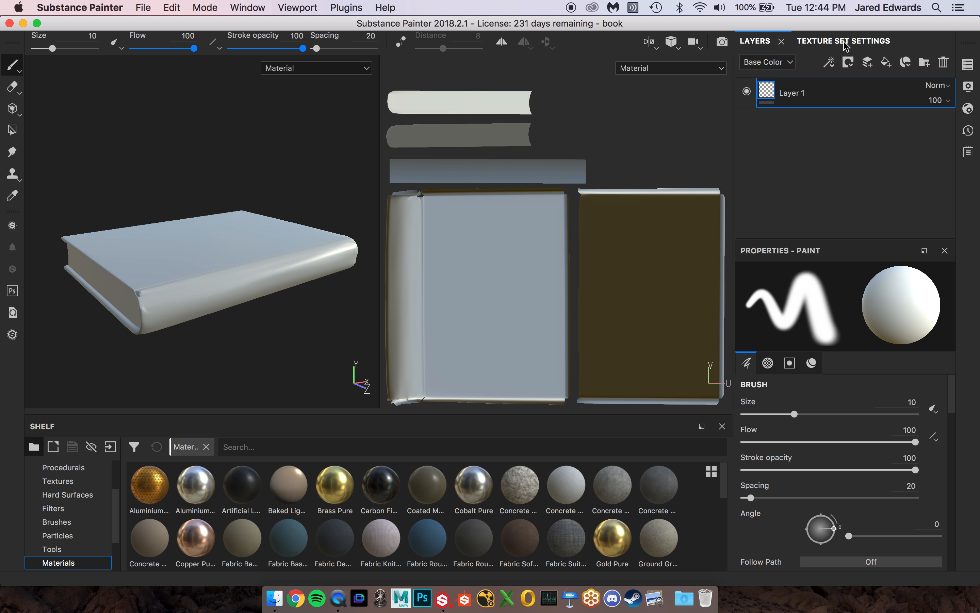
click(843, 41)
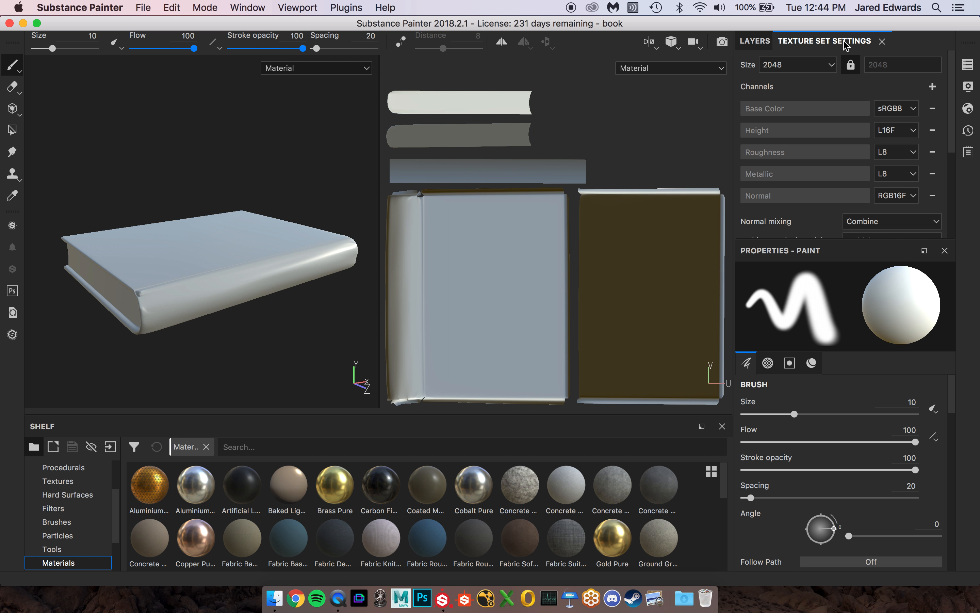
mouse_move(883, 42)
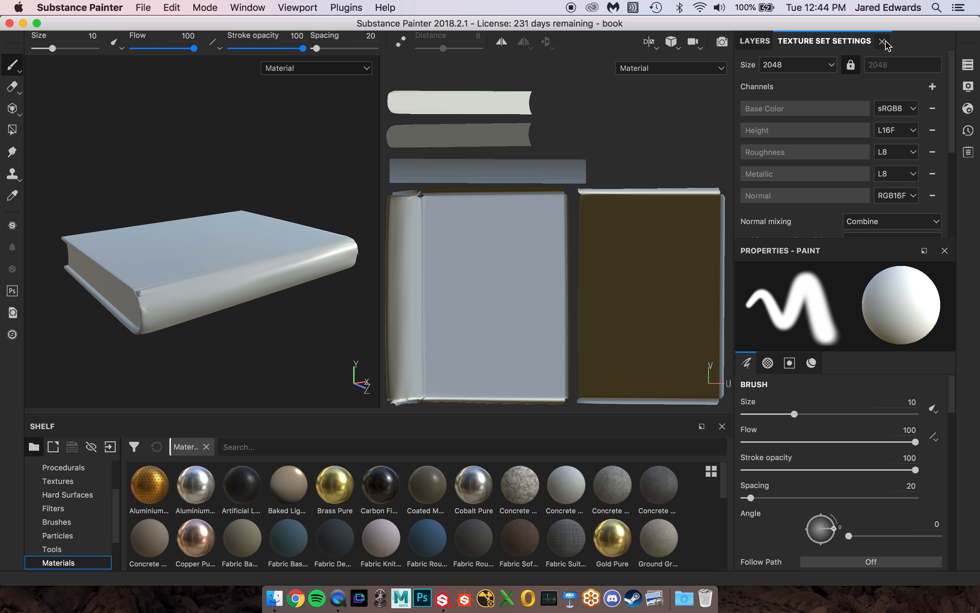
mouse_move(886, 42)
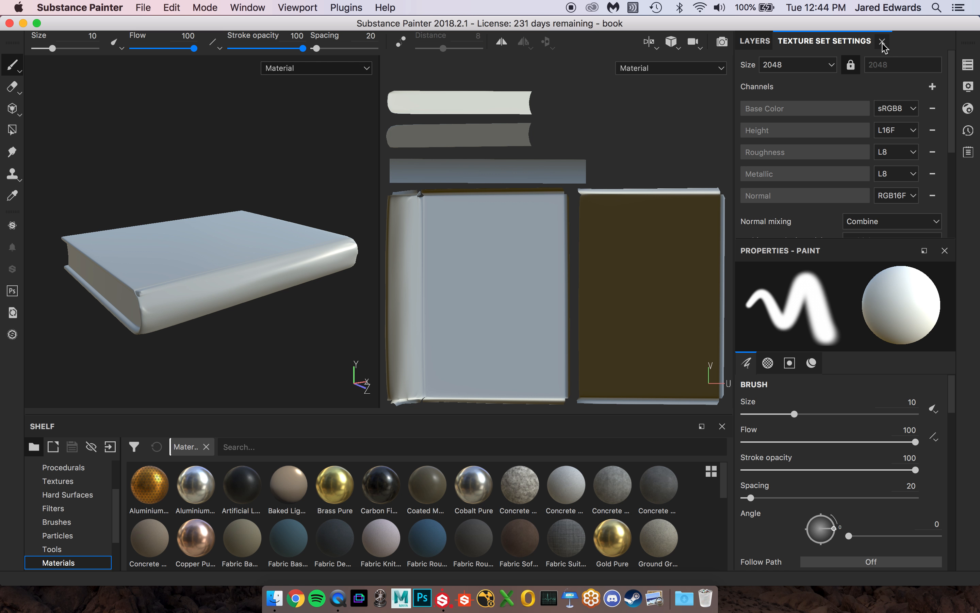
click(755, 42)
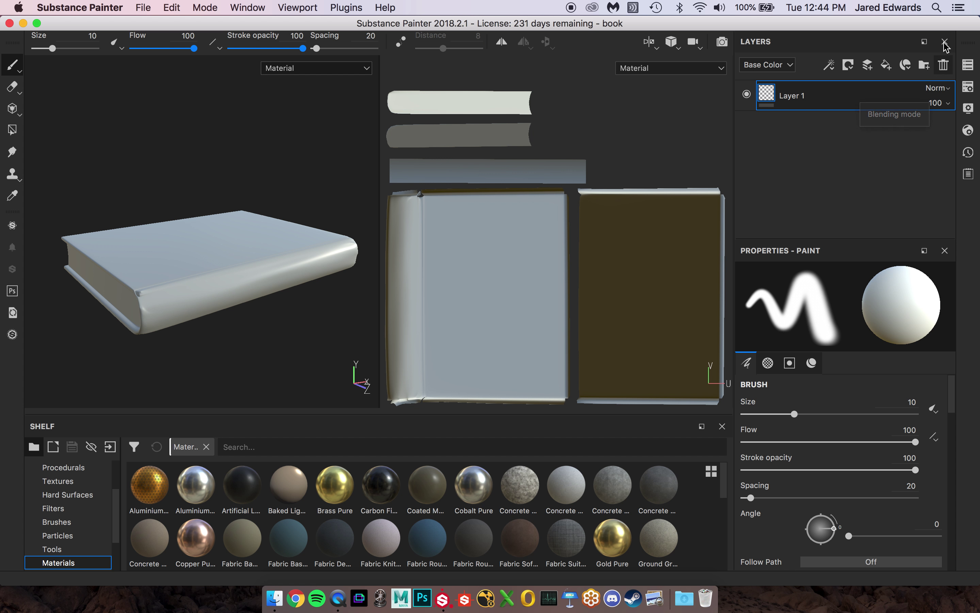
Step: Close the Layers panel and reopen the layer stack from the right sidebar icon
click(947, 42)
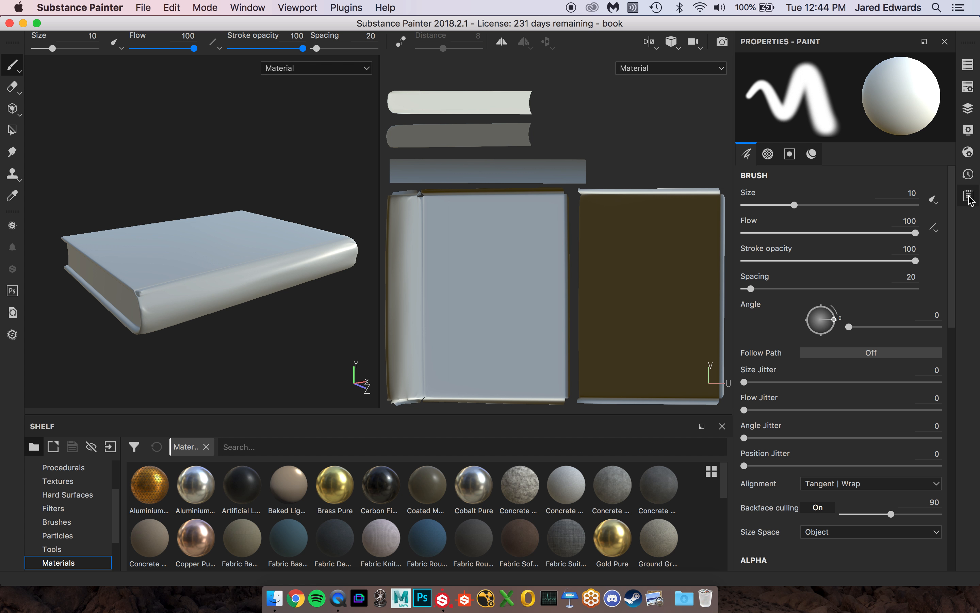
mouse_move(969, 65)
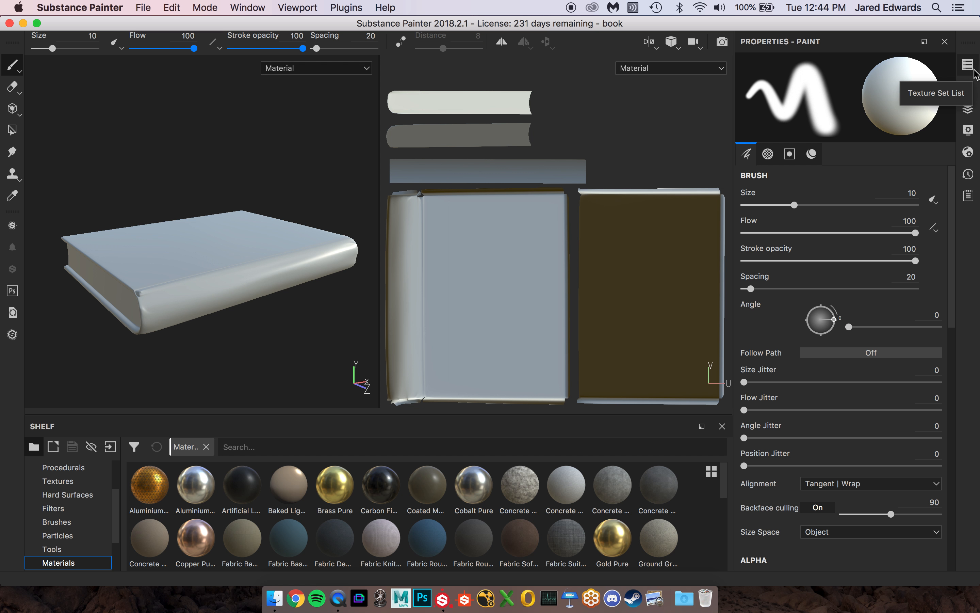
mouse_move(968, 110)
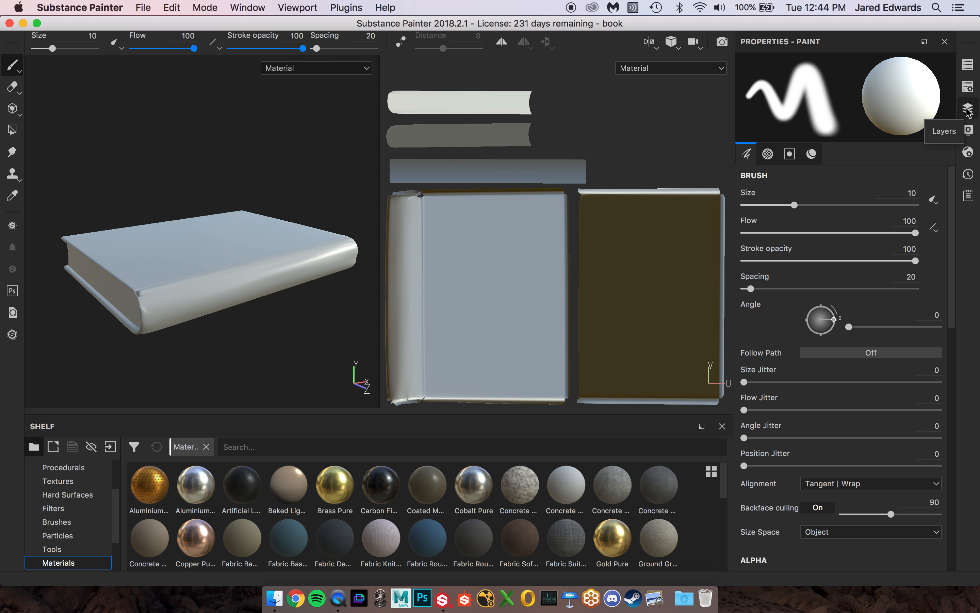
click(968, 107)
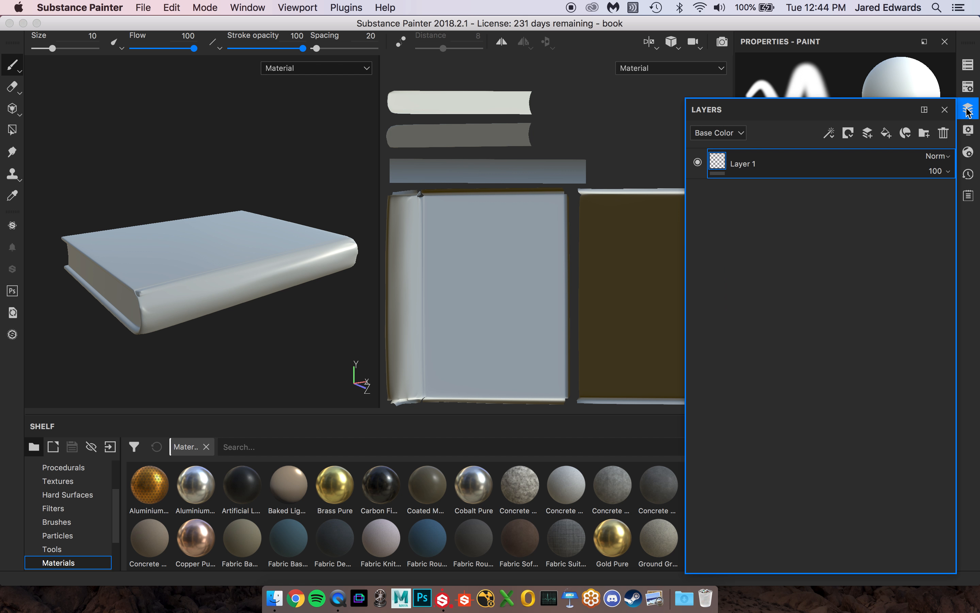
mouse_move(846, 45)
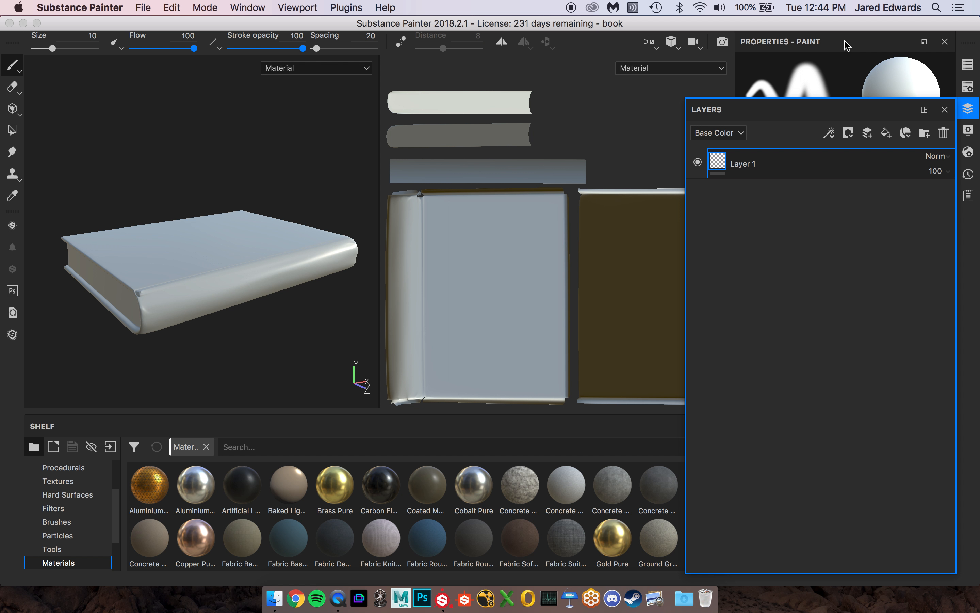
mouse_move(968, 107)
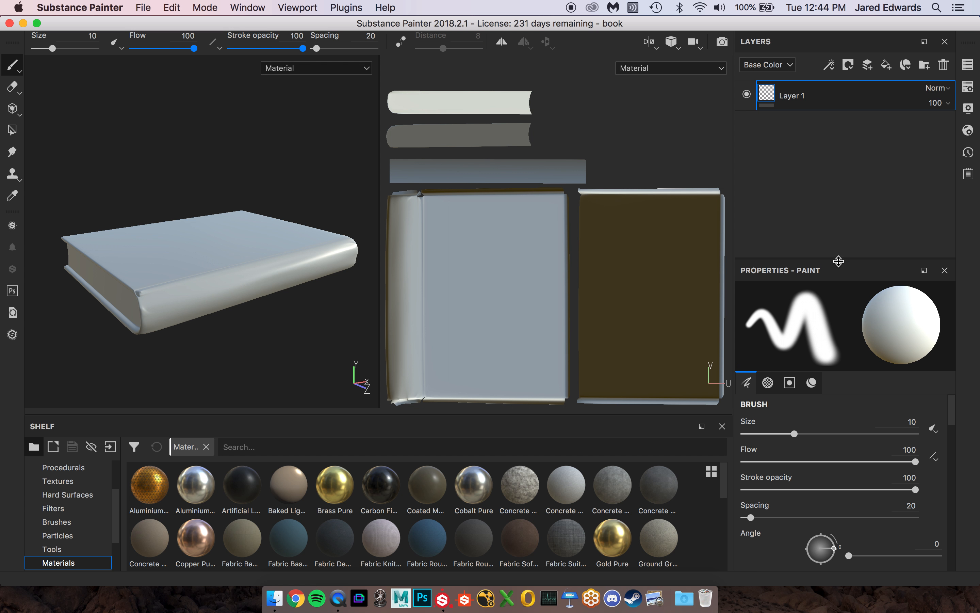
mouse_move(803, 79)
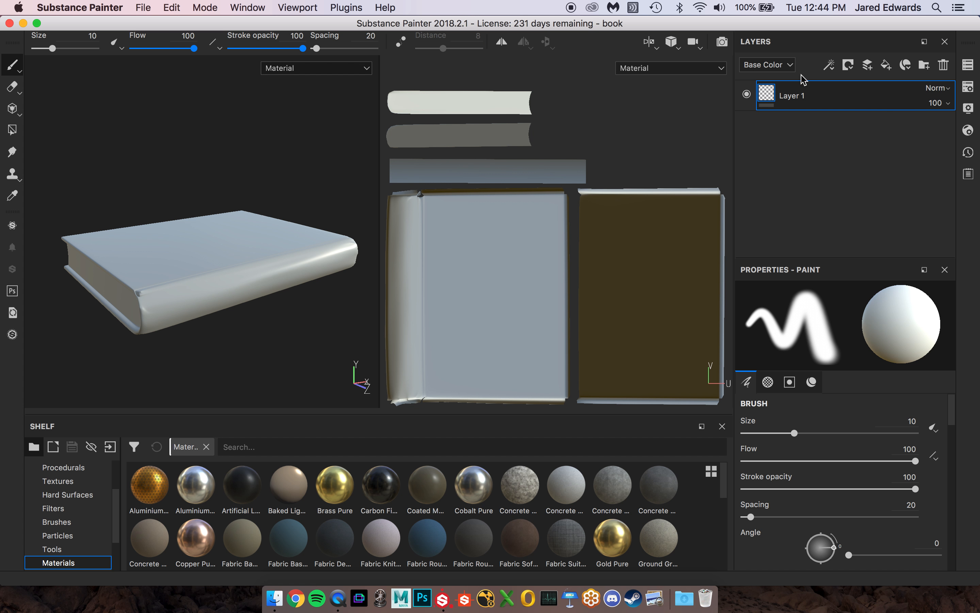
mouse_move(849, 79)
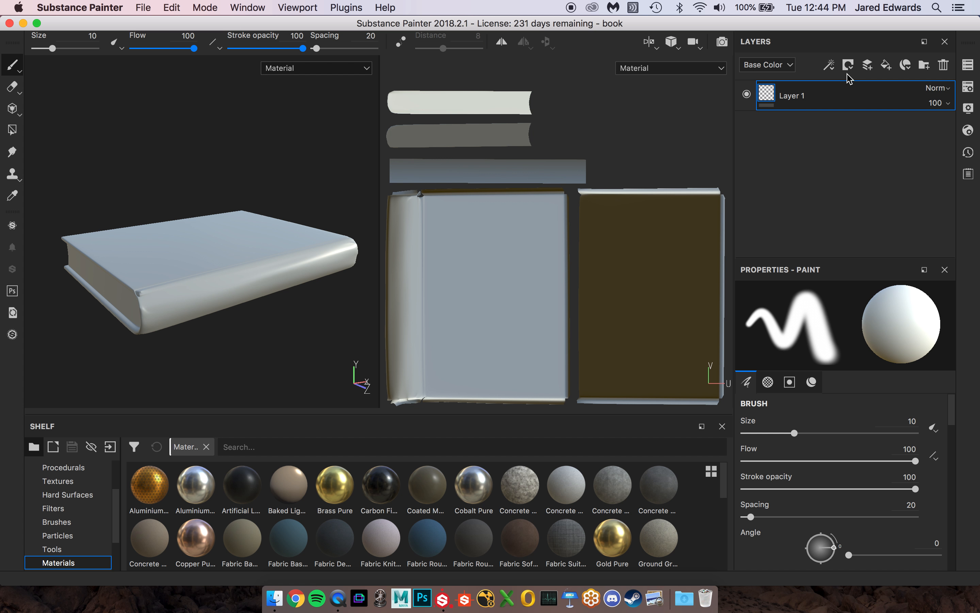
mouse_move(863, 198)
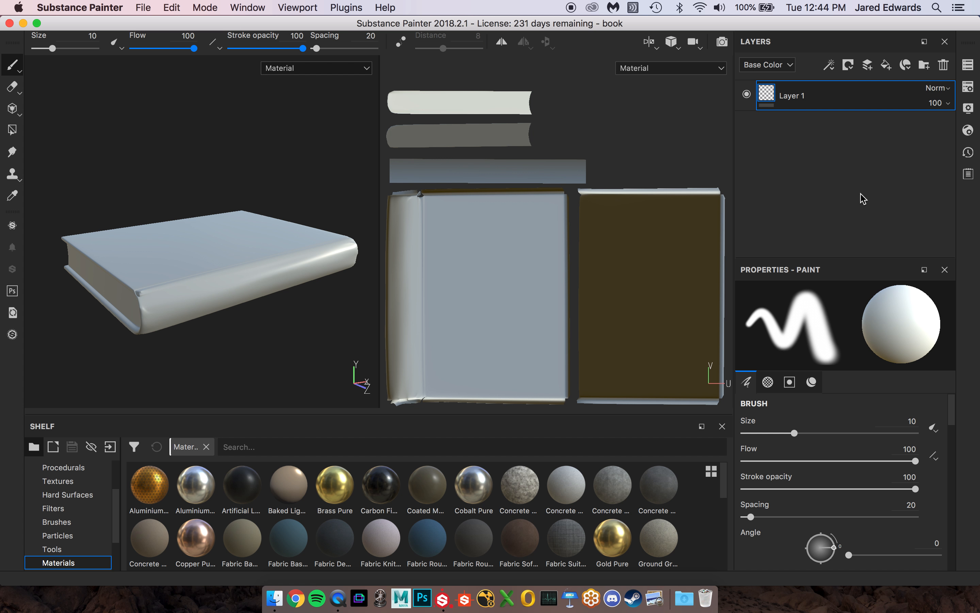
mouse_move(869, 203)
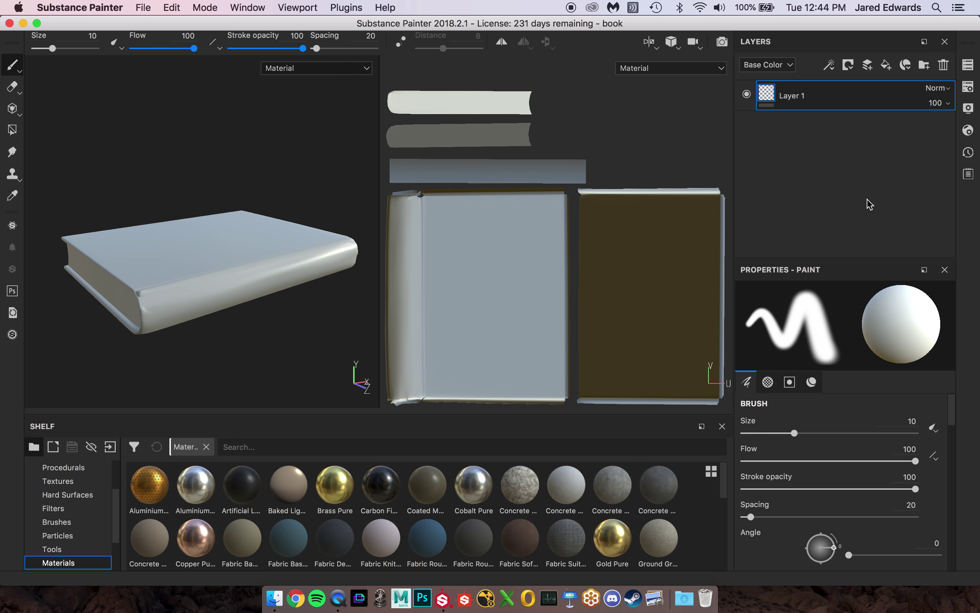
mouse_move(967, 65)
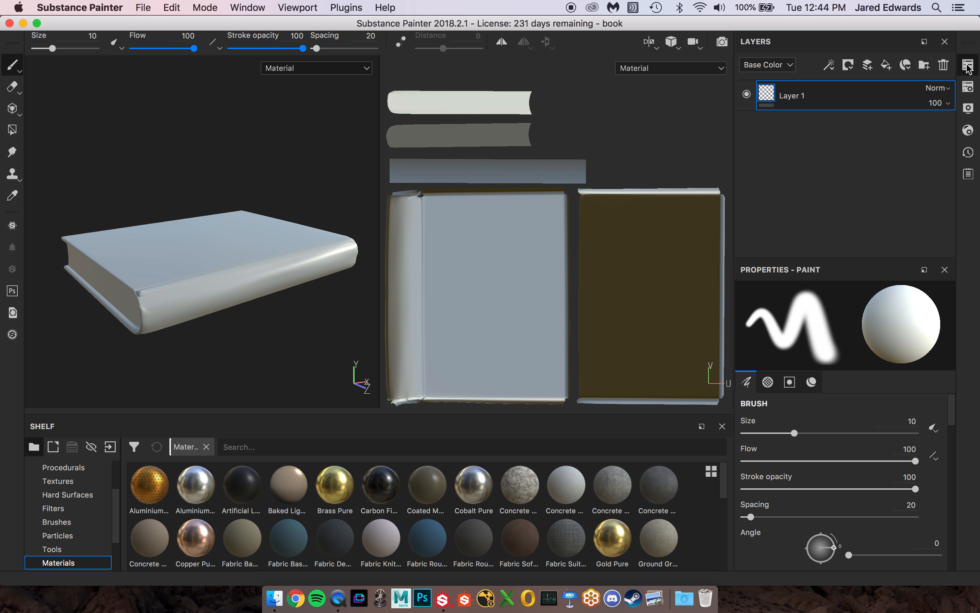
click(967, 87)
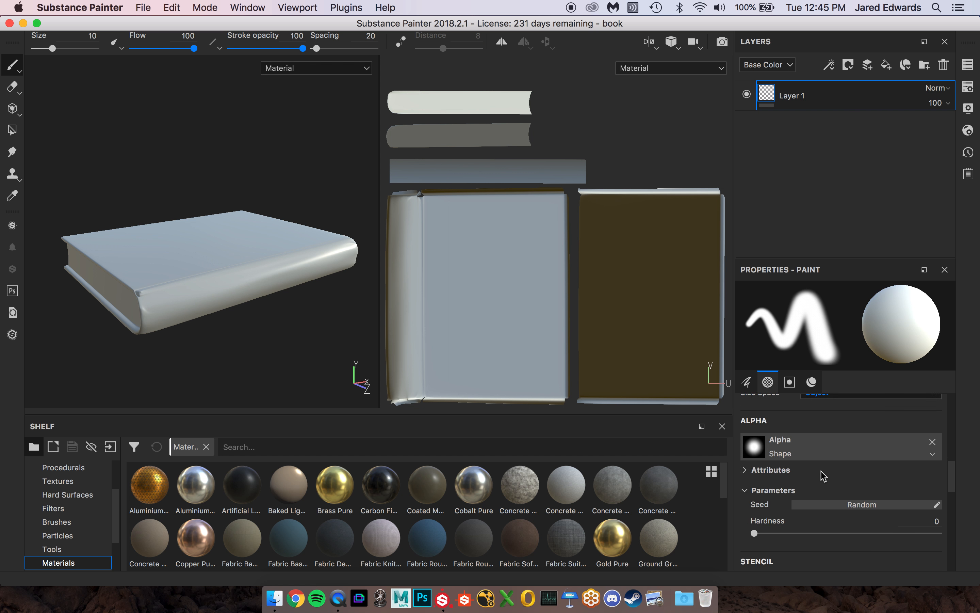
click(746, 382)
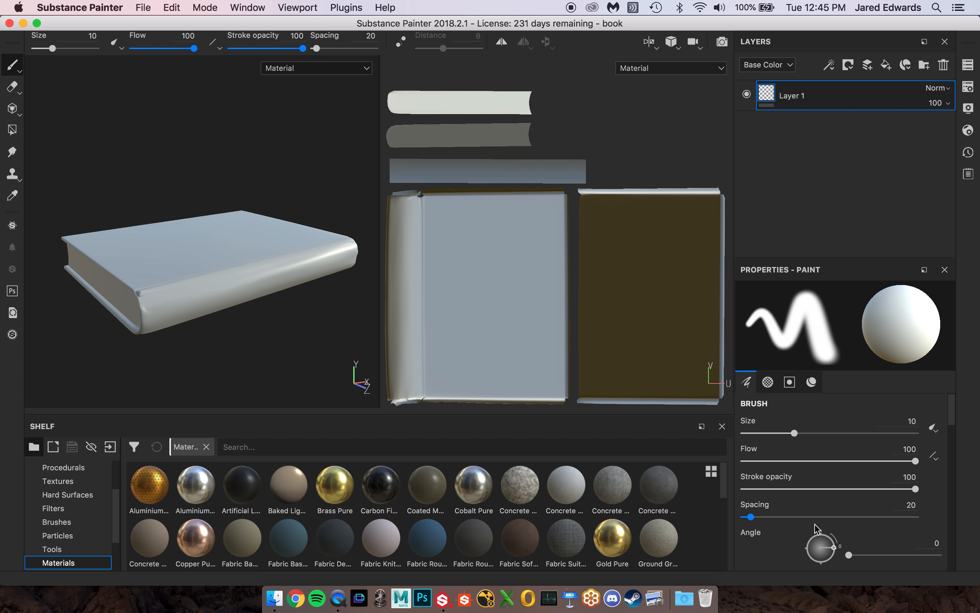
mouse_move(846, 505)
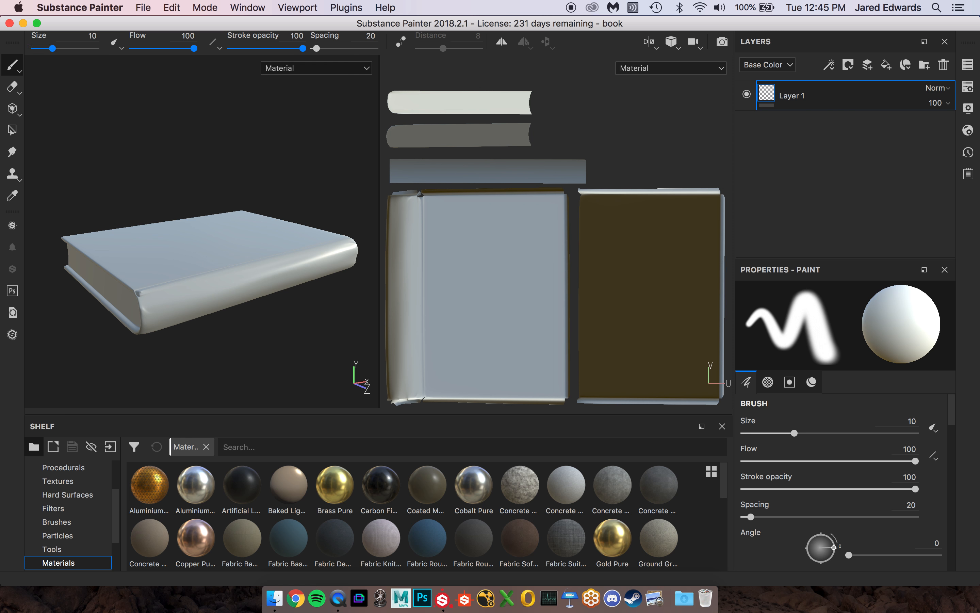
mouse_move(558, 218)
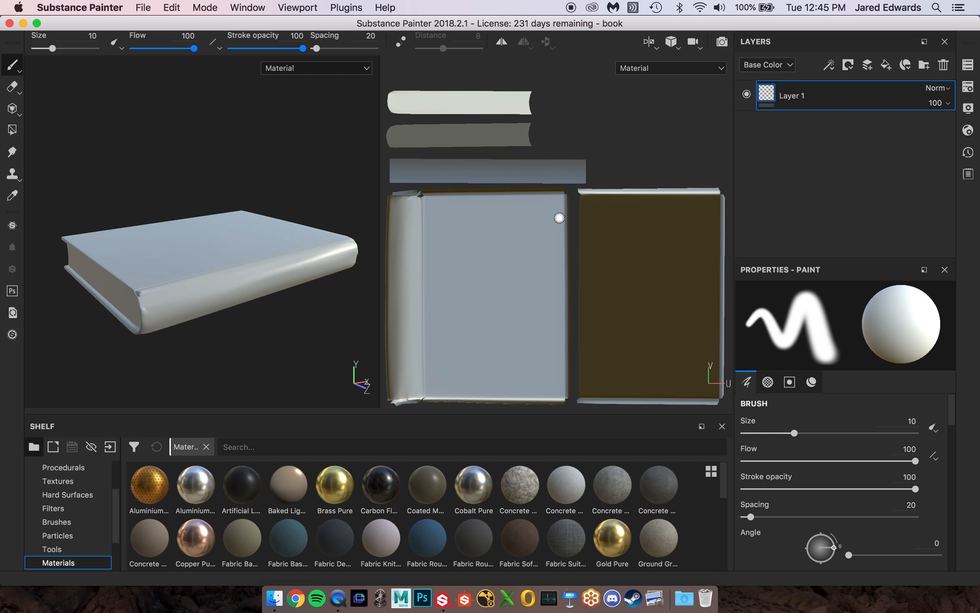
mouse_move(501, 215)
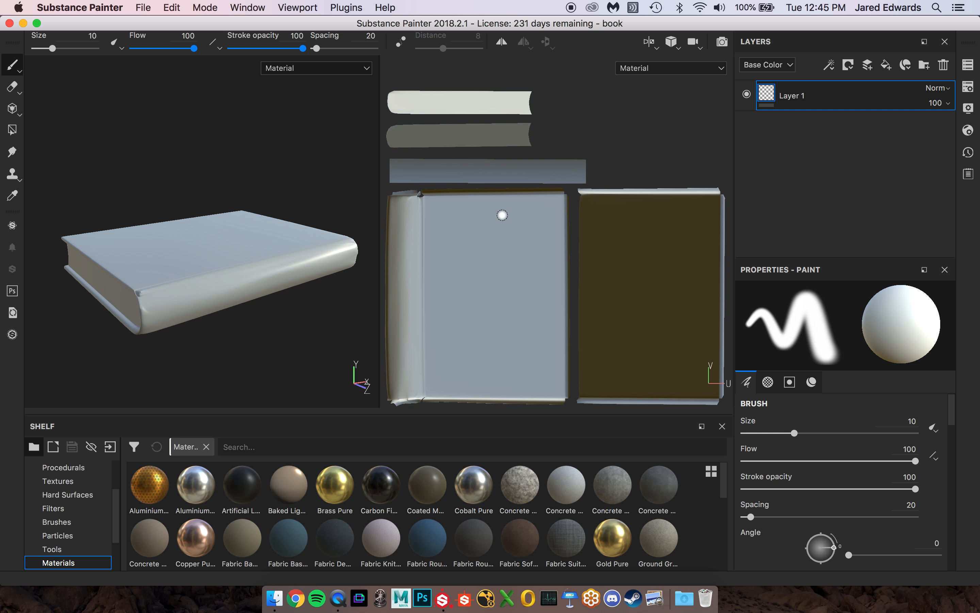
mouse_move(246, 241)
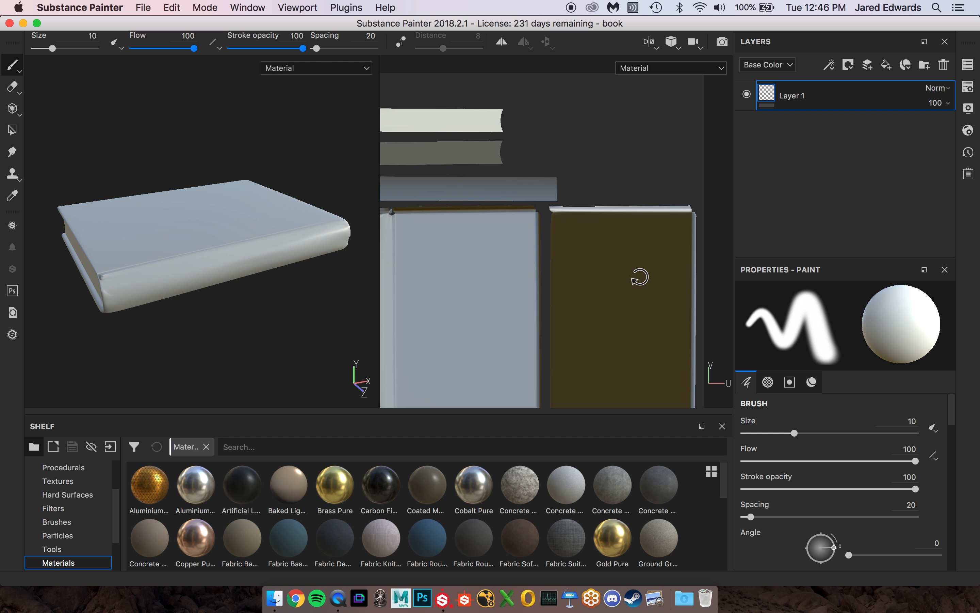
mouse_move(652, 270)
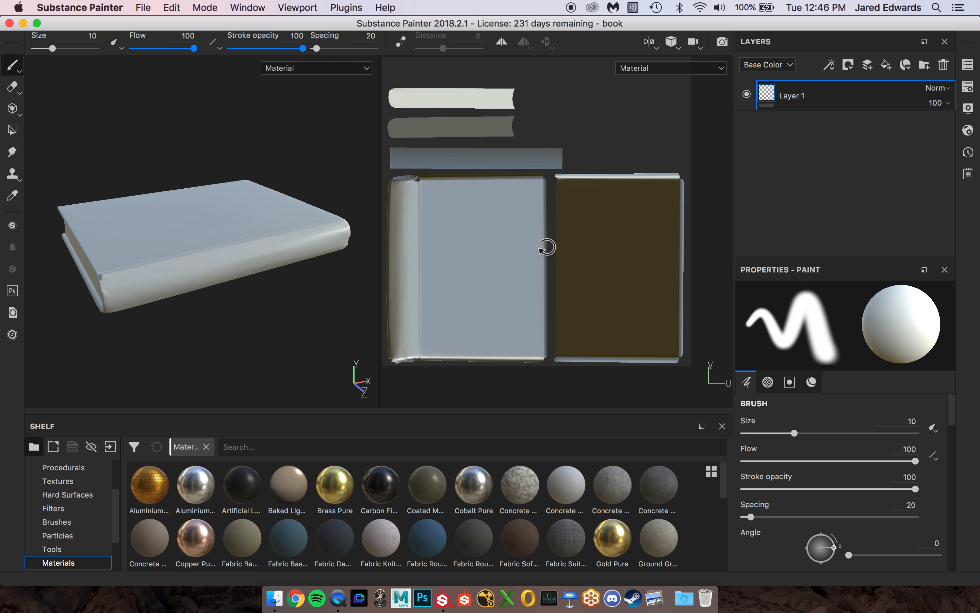
mouse_move(553, 233)
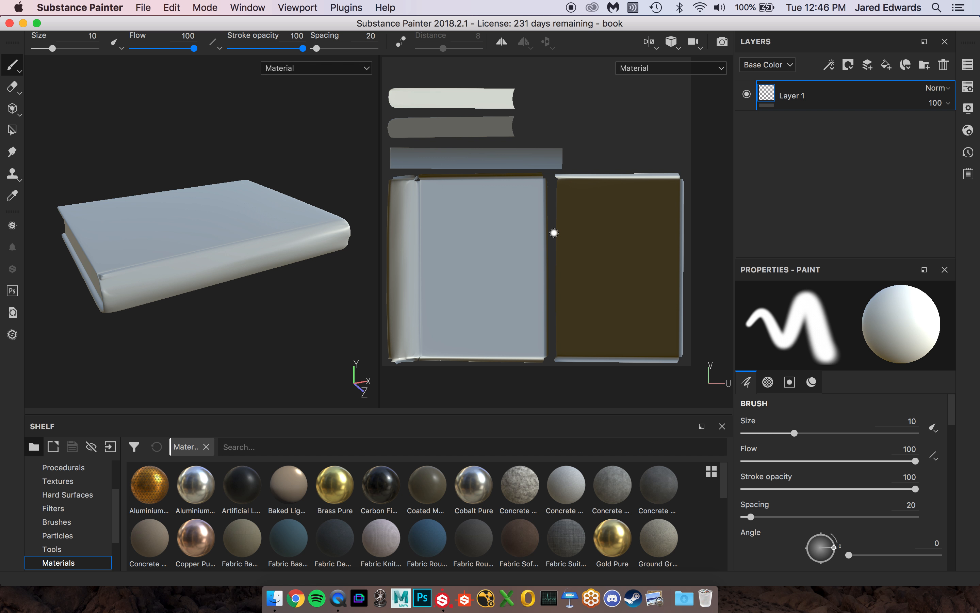
mouse_move(459, 188)
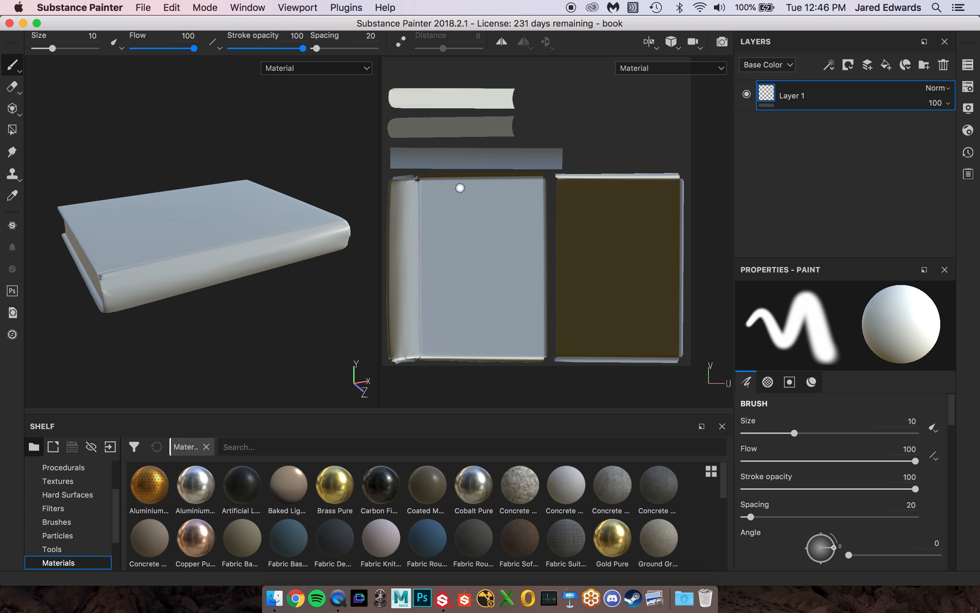
mouse_move(310, 212)
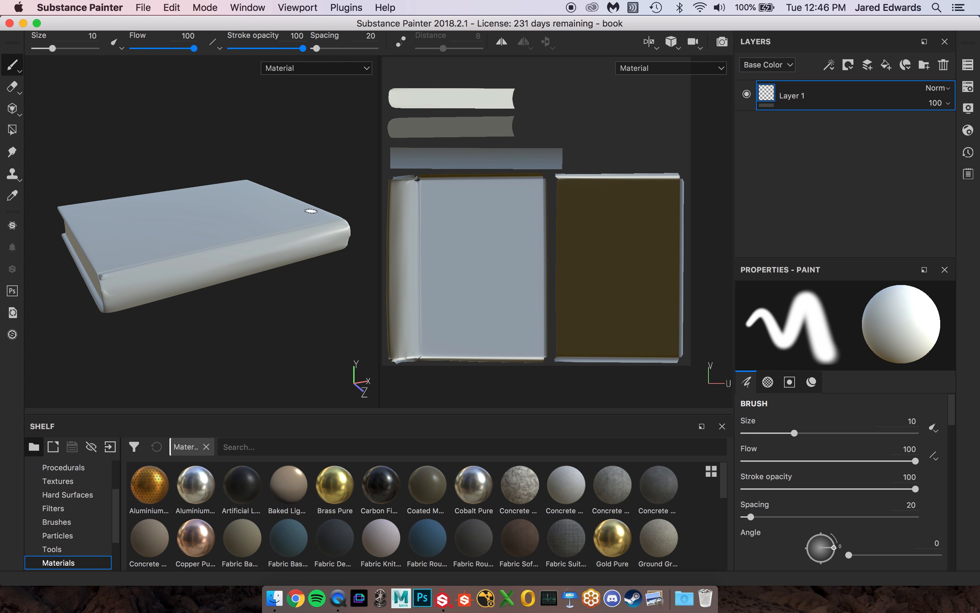
Step: Cycle the viewport through 2D only, 3D only, then choose the 3D/2D side-by-side layout
click(650, 41)
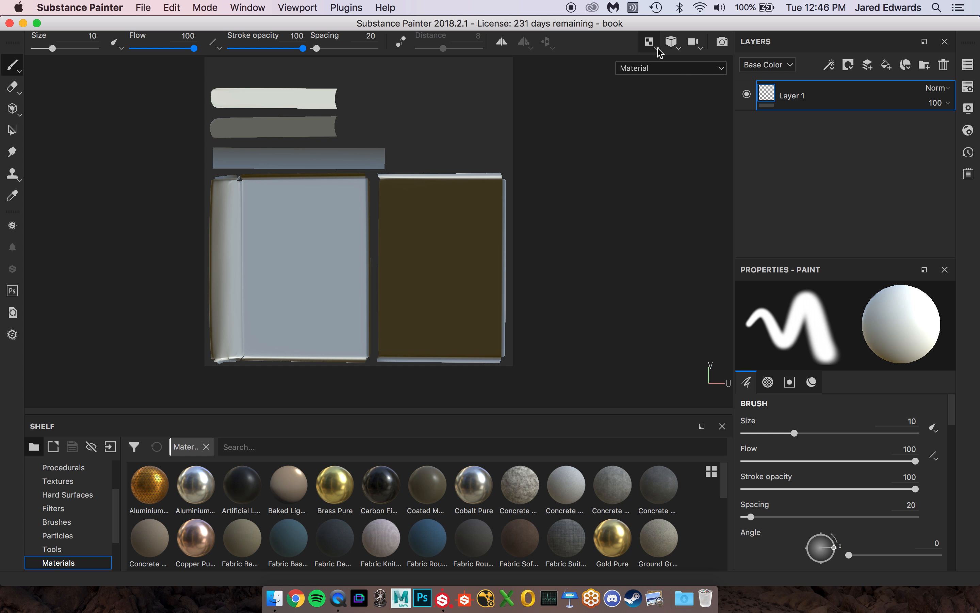
mouse_move(650, 42)
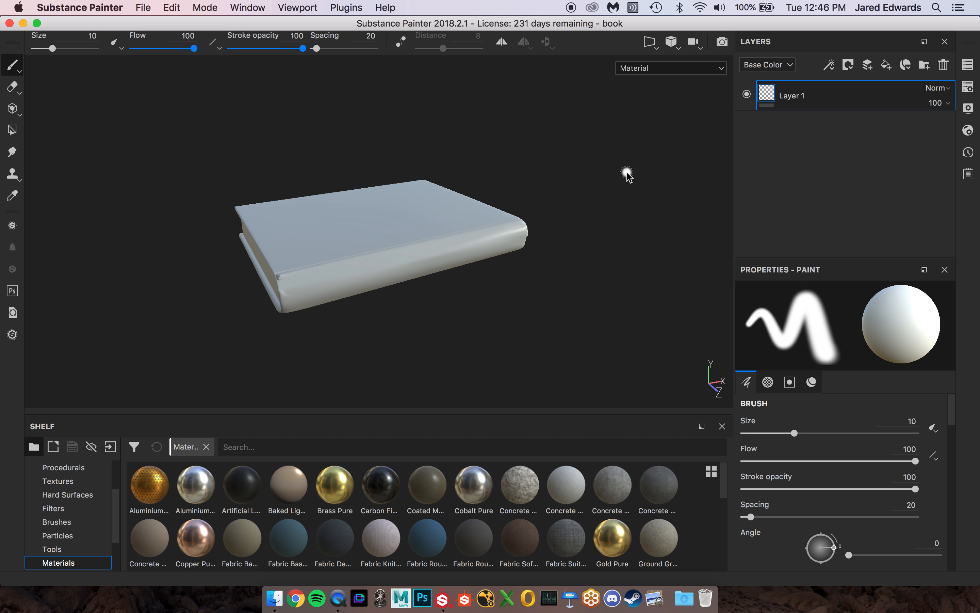
click(650, 42)
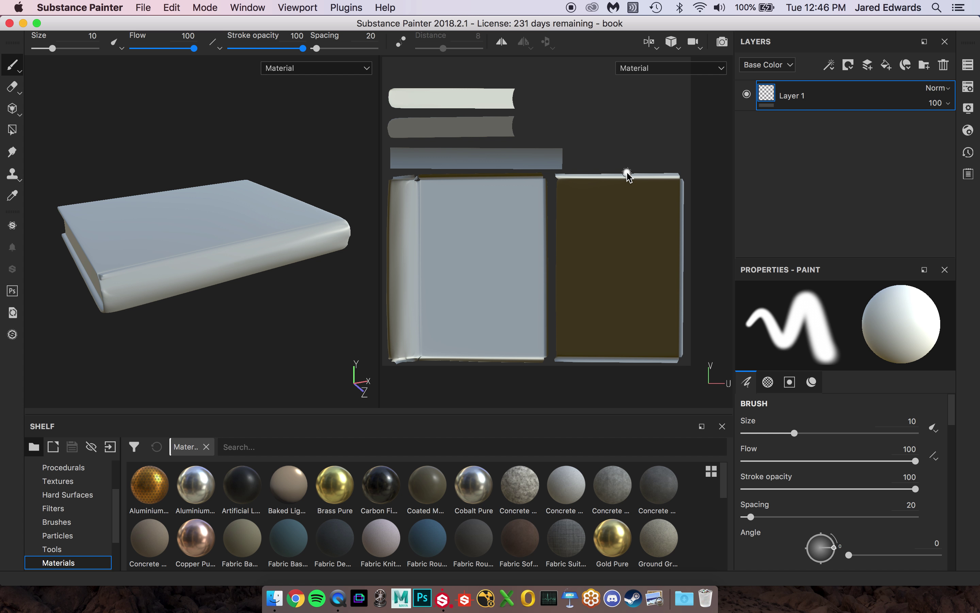
click(648, 42)
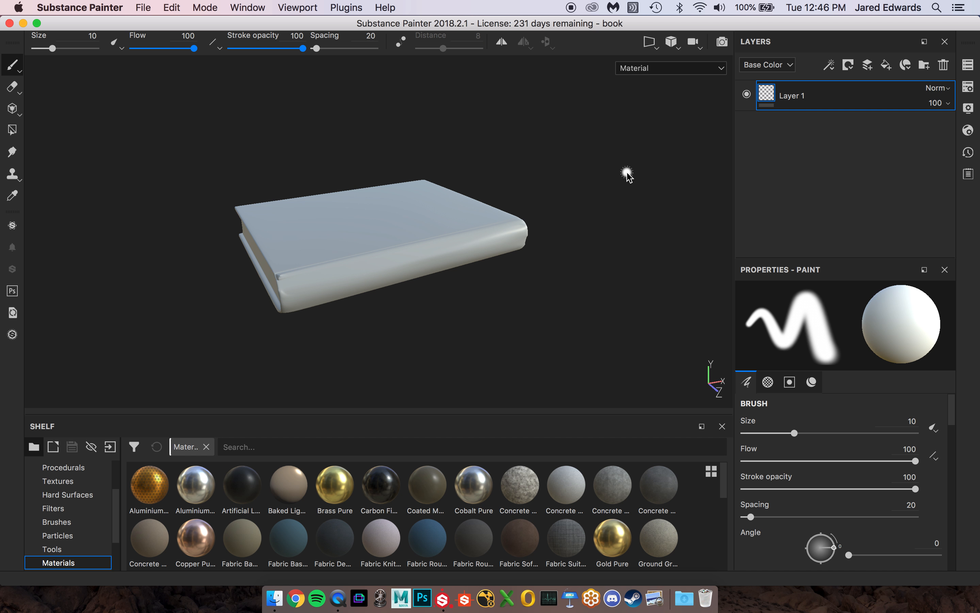
click(650, 41)
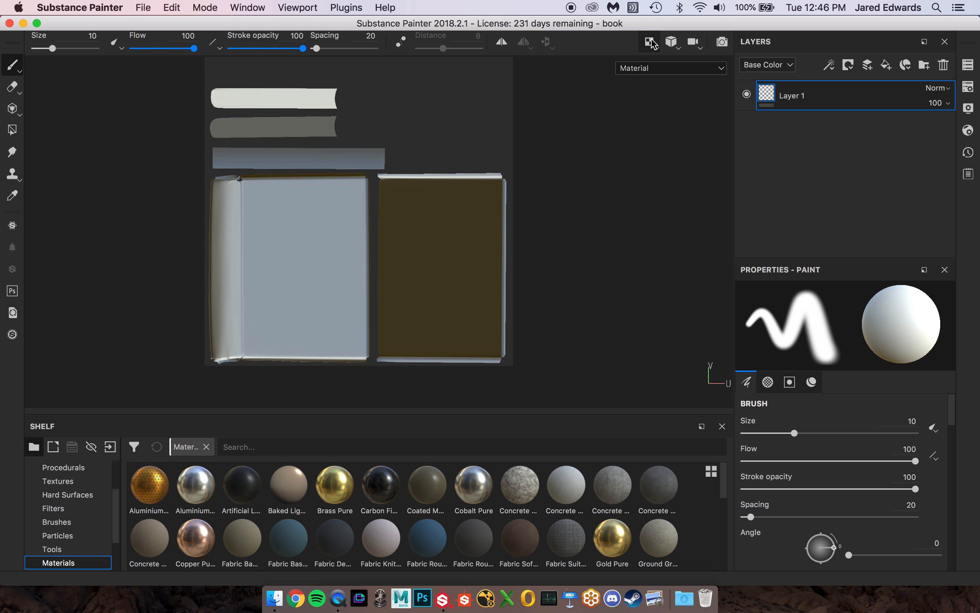
click(649, 42)
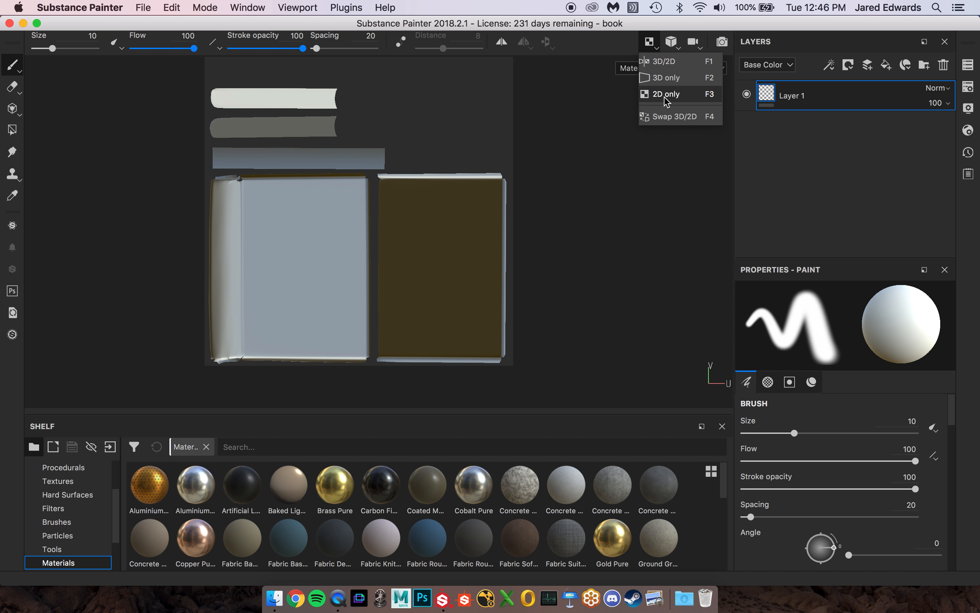
mouse_move(666, 61)
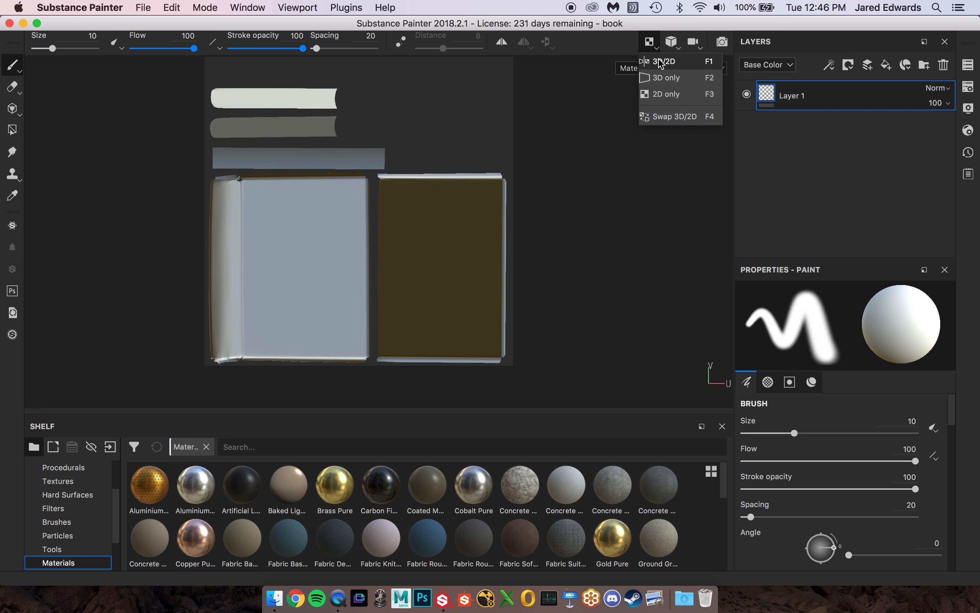
click(664, 61)
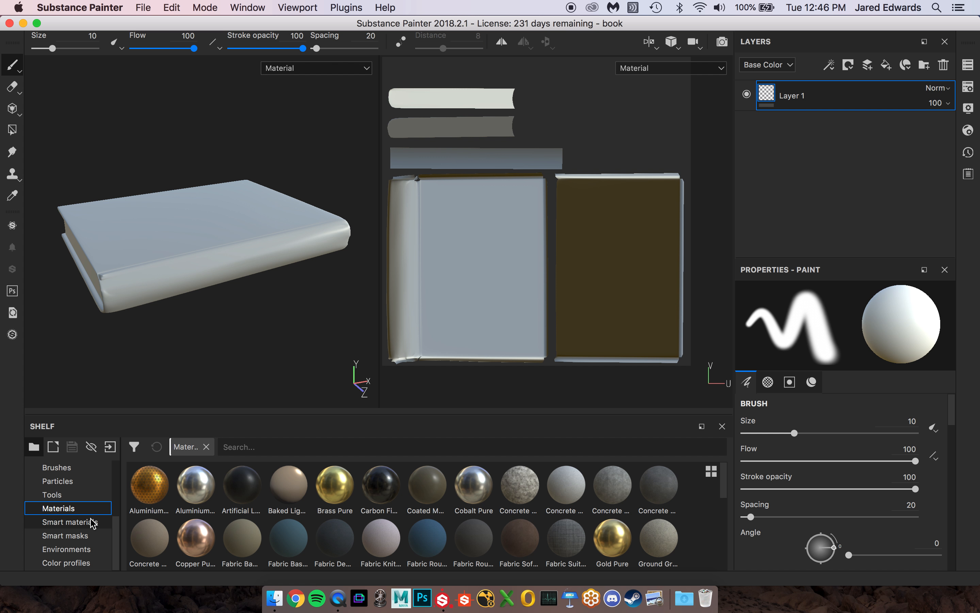
Step: Browse the shelf's Smart materials, Materials, Alphas and Grunges collections
click(66, 522)
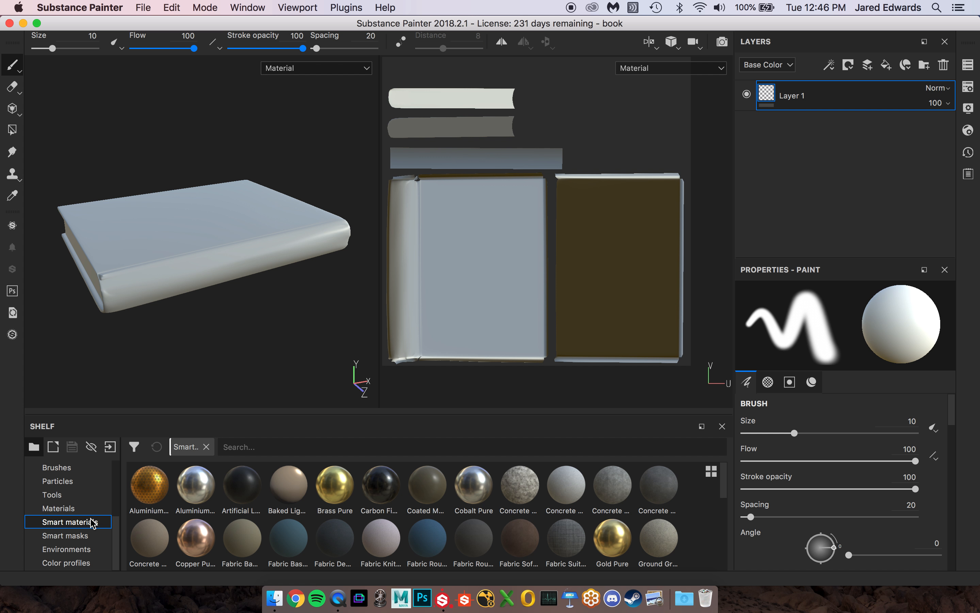
mouse_move(92, 524)
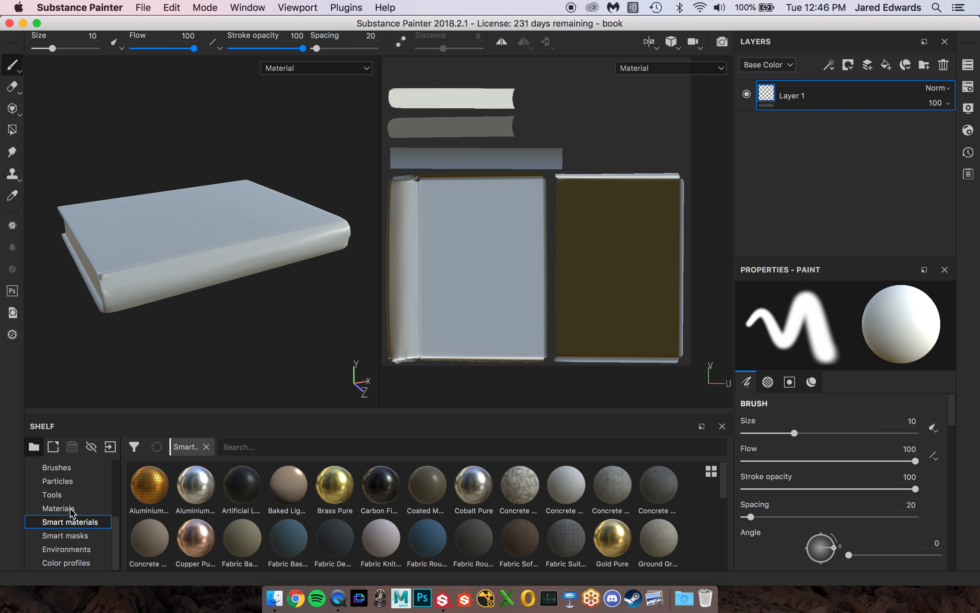
click(59, 508)
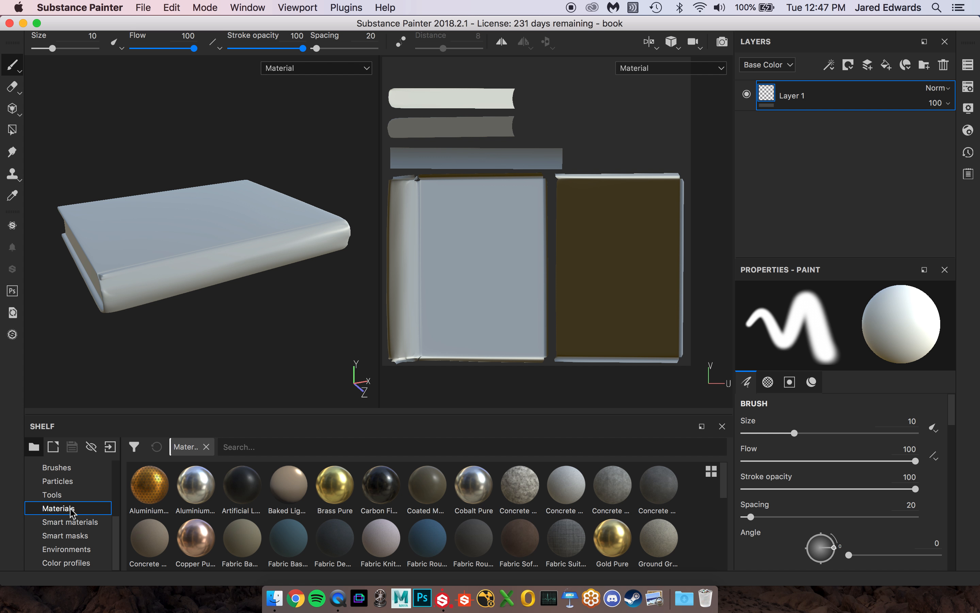
mouse_move(380, 539)
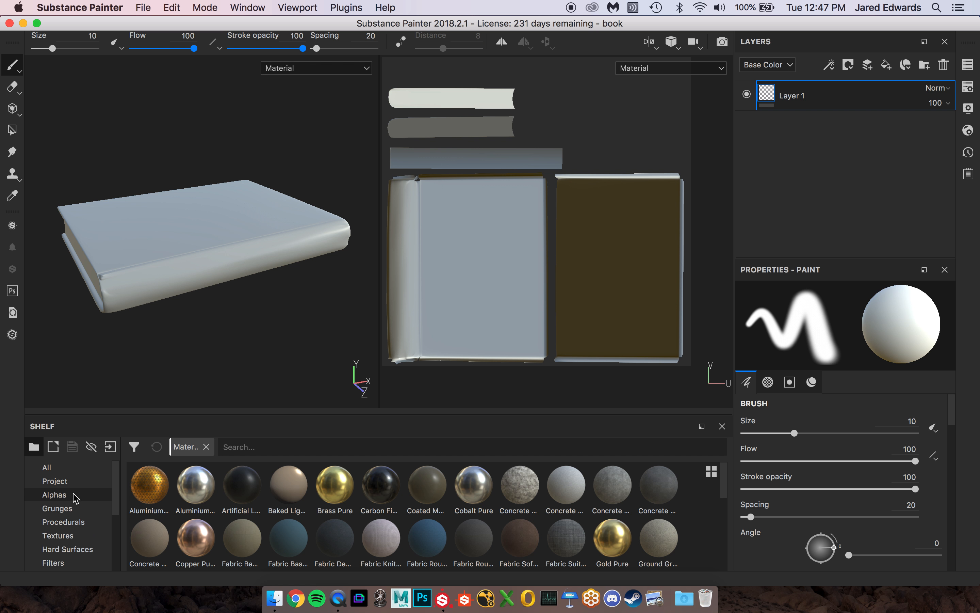
mouse_move(55, 481)
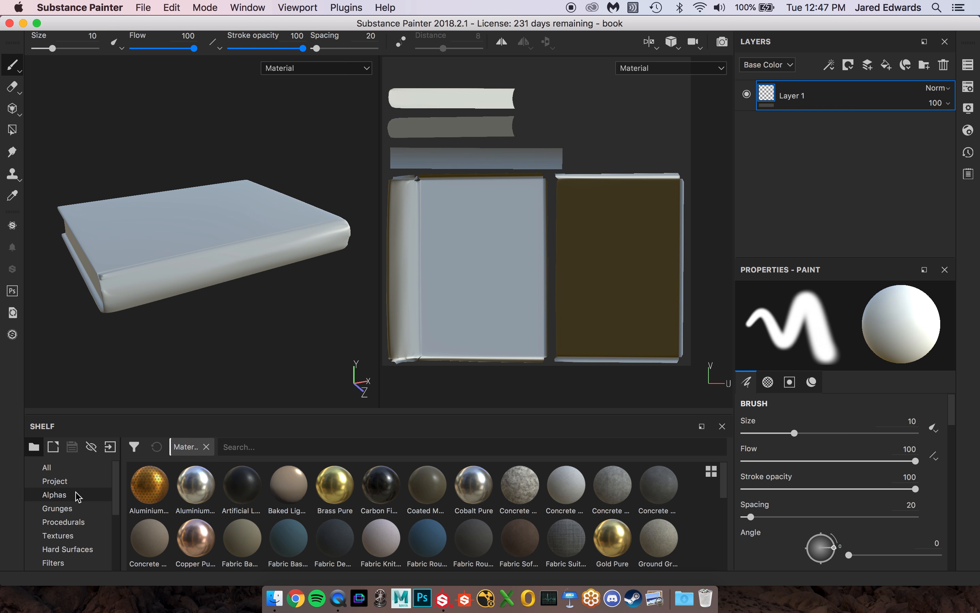
click(54, 494)
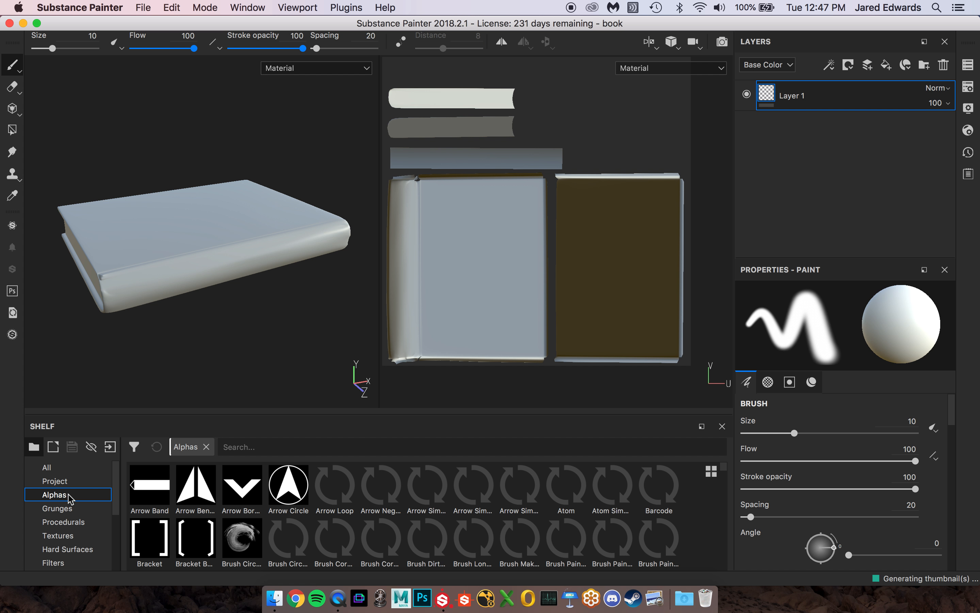
click(57, 508)
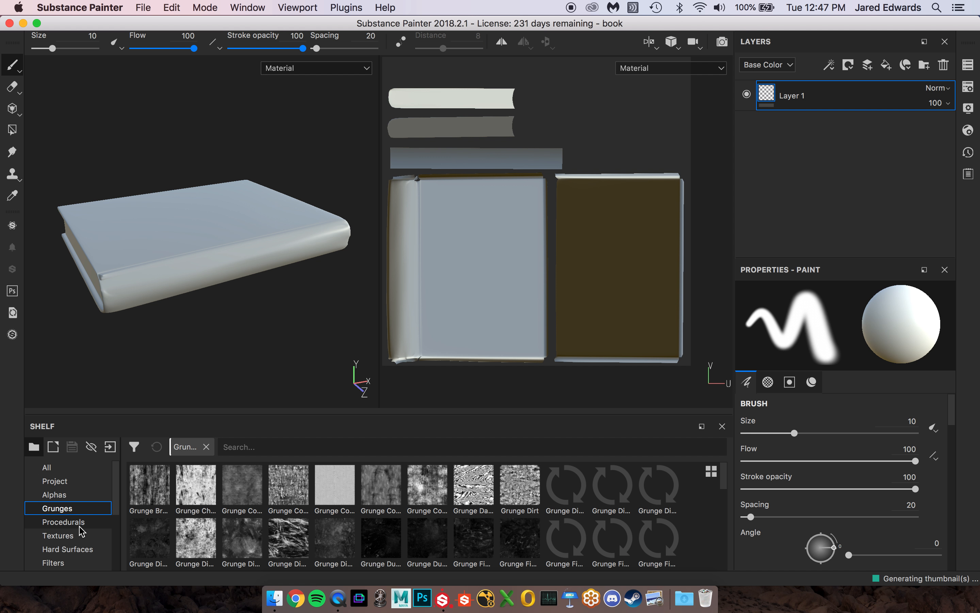
Step: Browse Procedurals and Materials, ending on the Smart materials collection
click(63, 522)
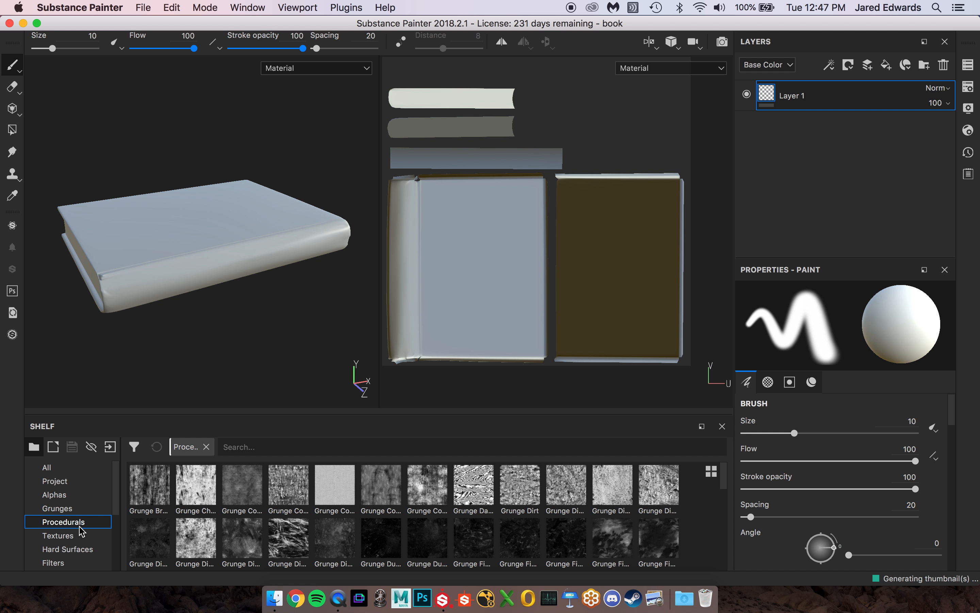
click(57, 507)
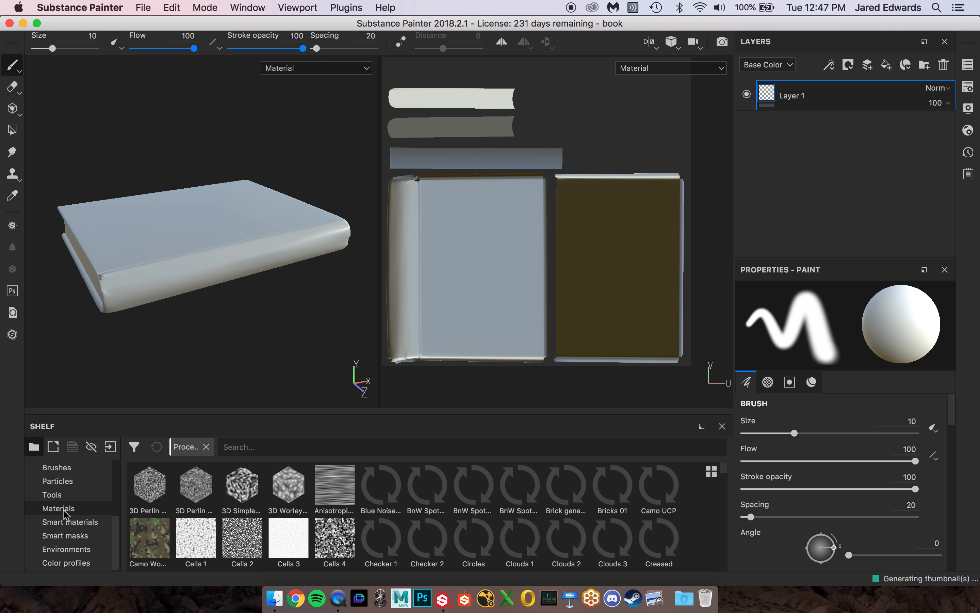
click(57, 508)
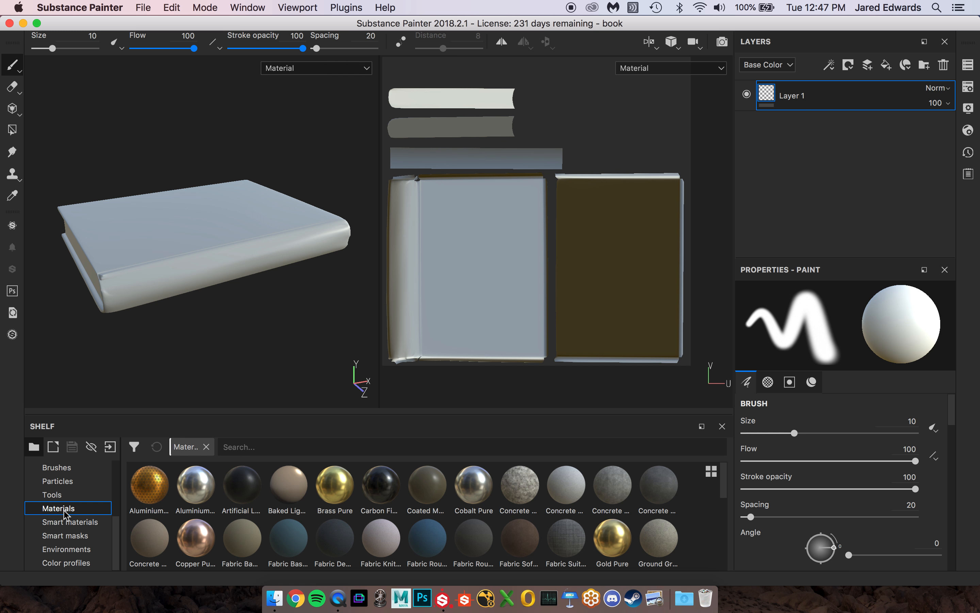
click(71, 521)
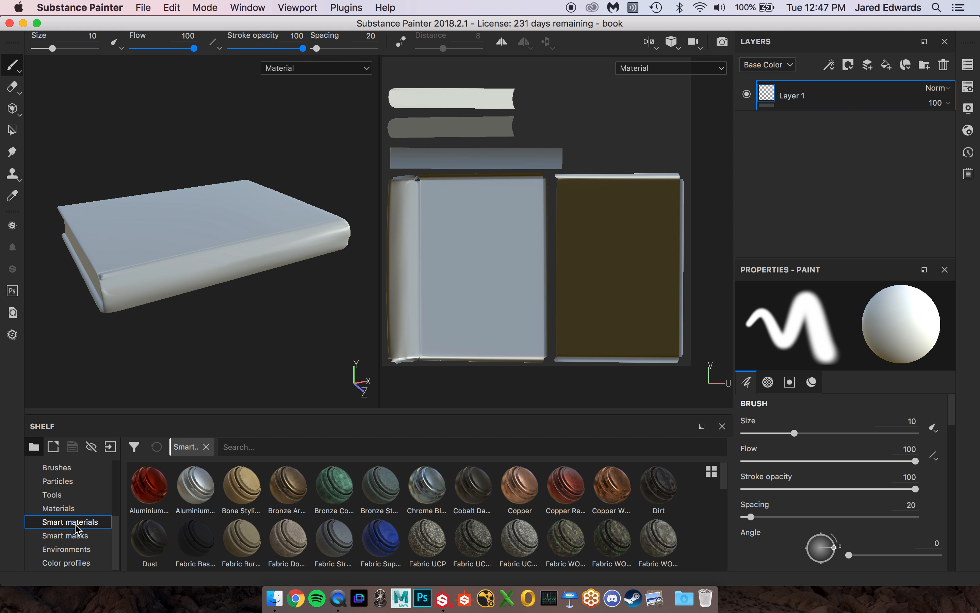
mouse_move(103, 433)
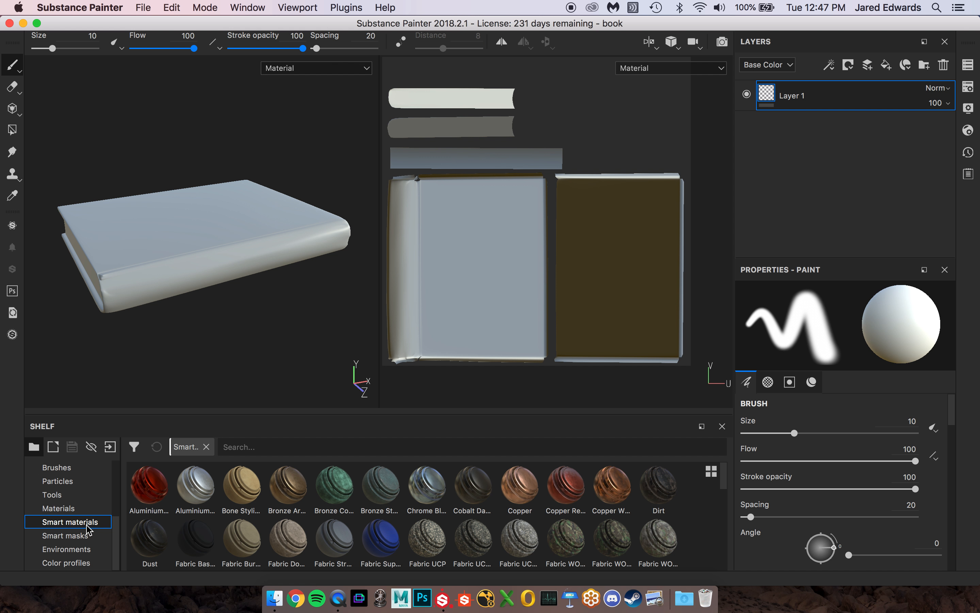
Step: Show the Environments collection with lighting maps like panorama and studio_02
click(66, 548)
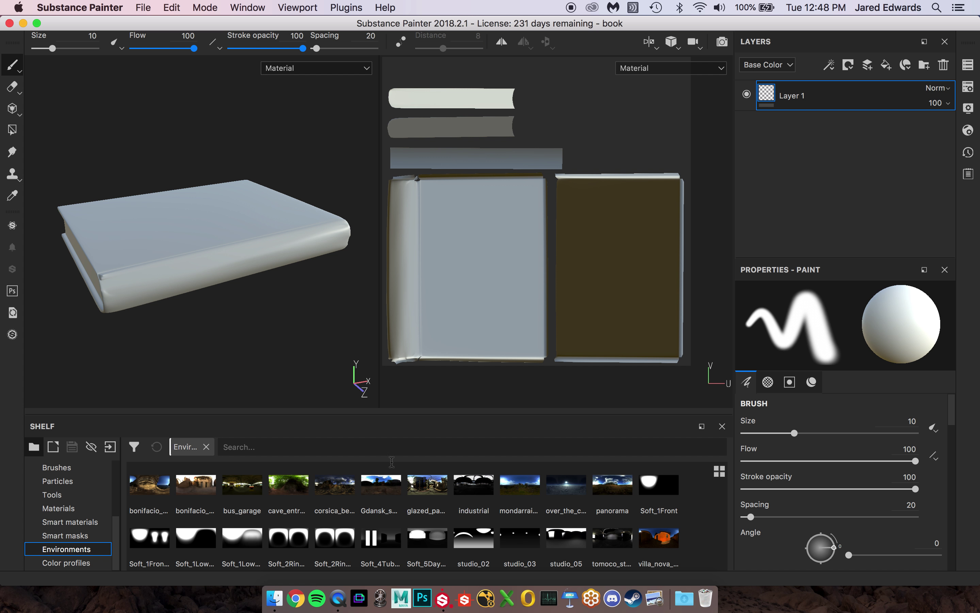
mouse_move(314, 369)
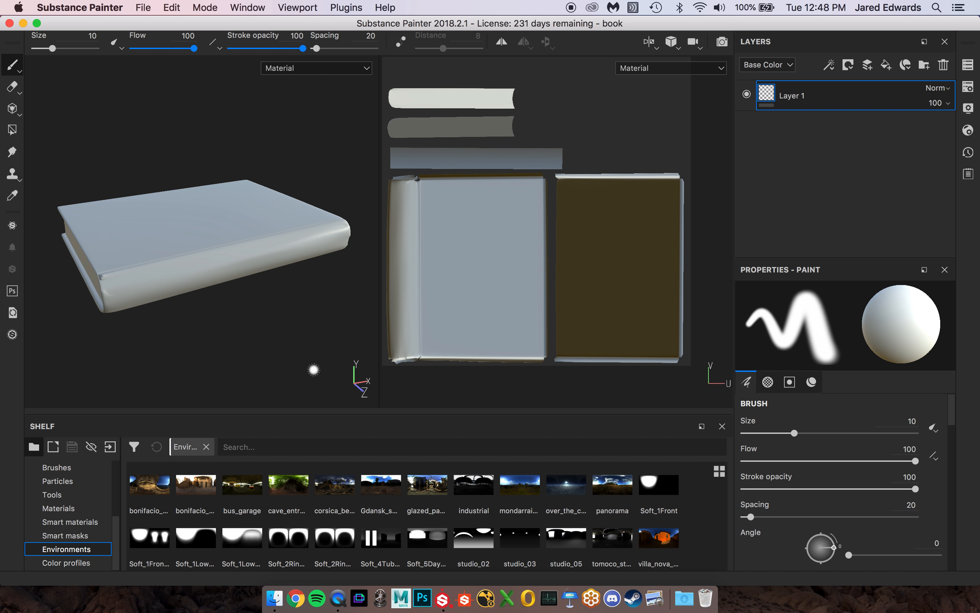
mouse_move(11, 175)
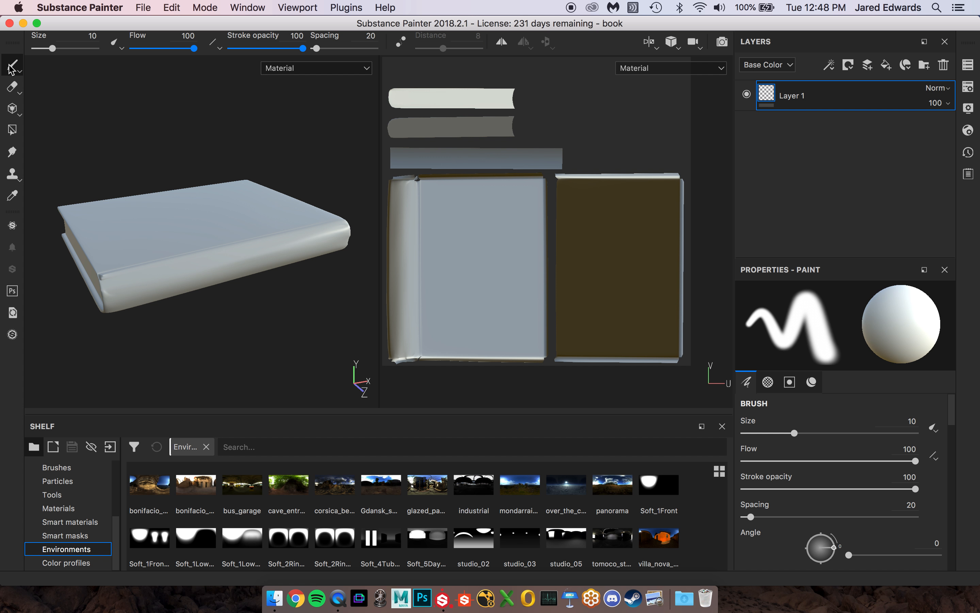
mouse_move(12, 66)
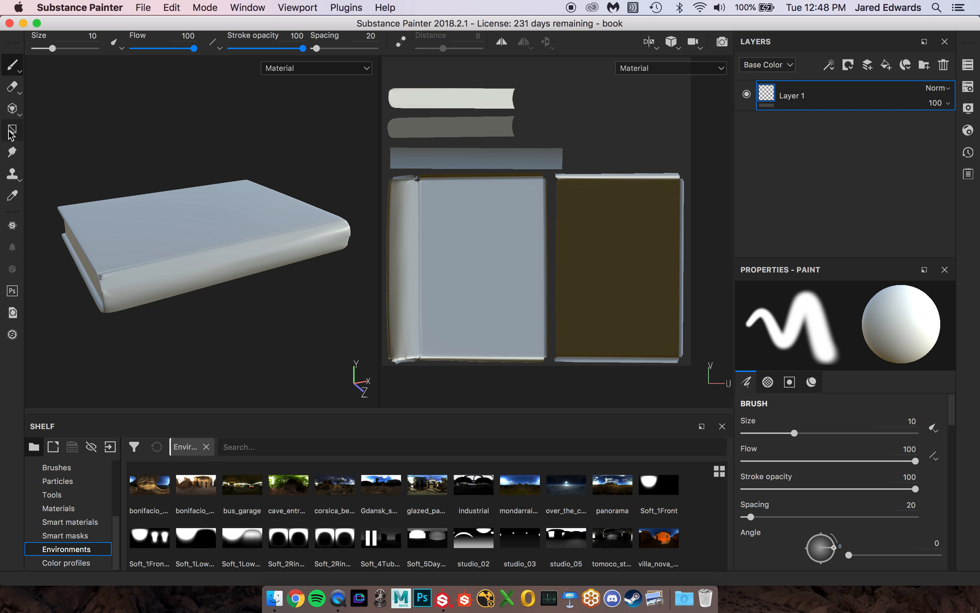
mouse_move(11, 132)
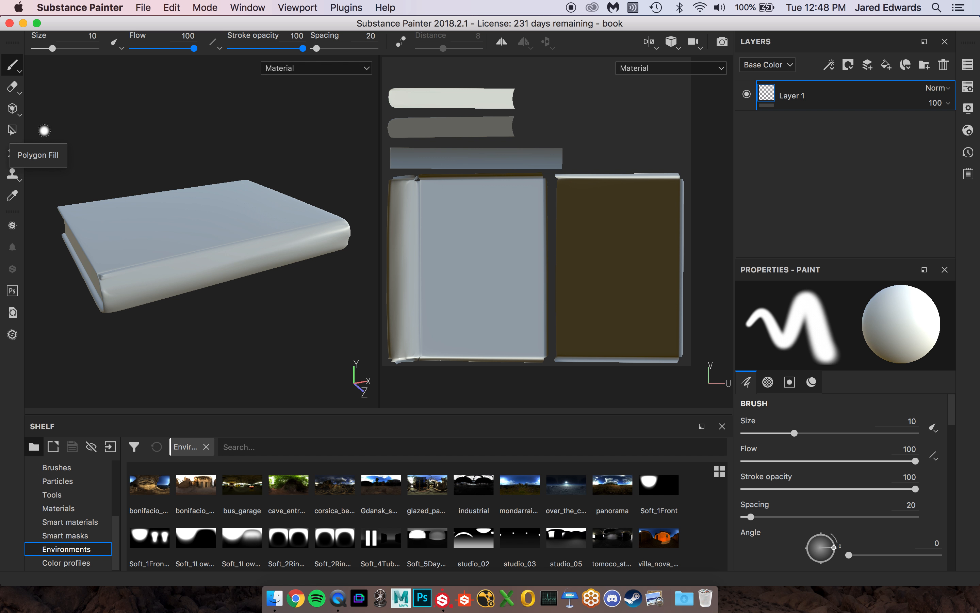
mouse_move(67, 187)
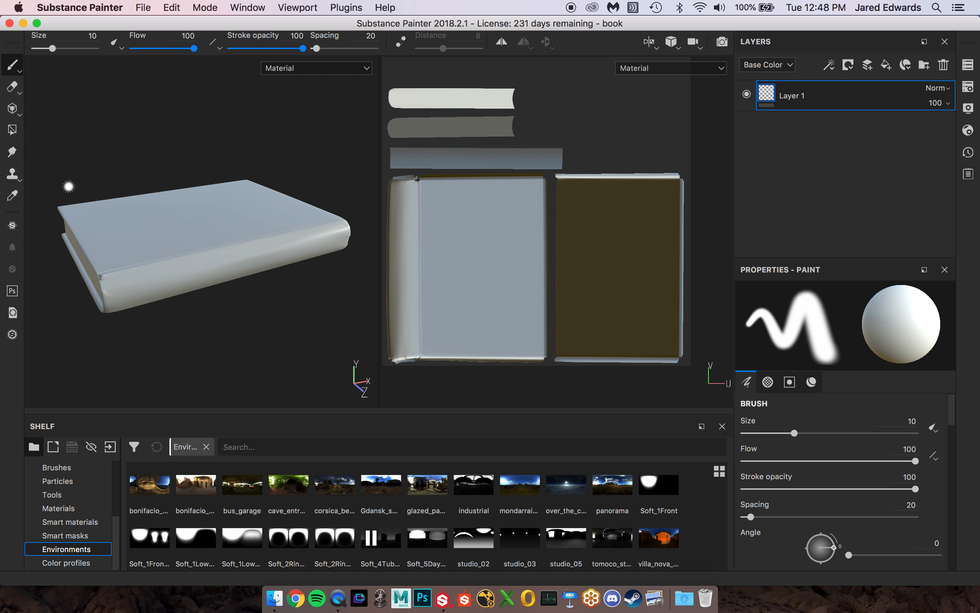
mouse_move(139, 123)
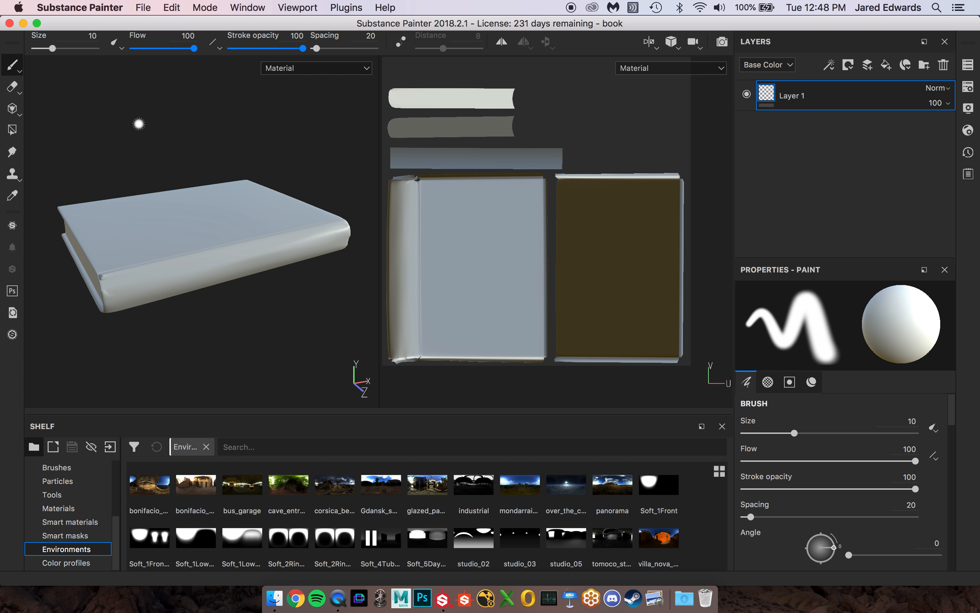